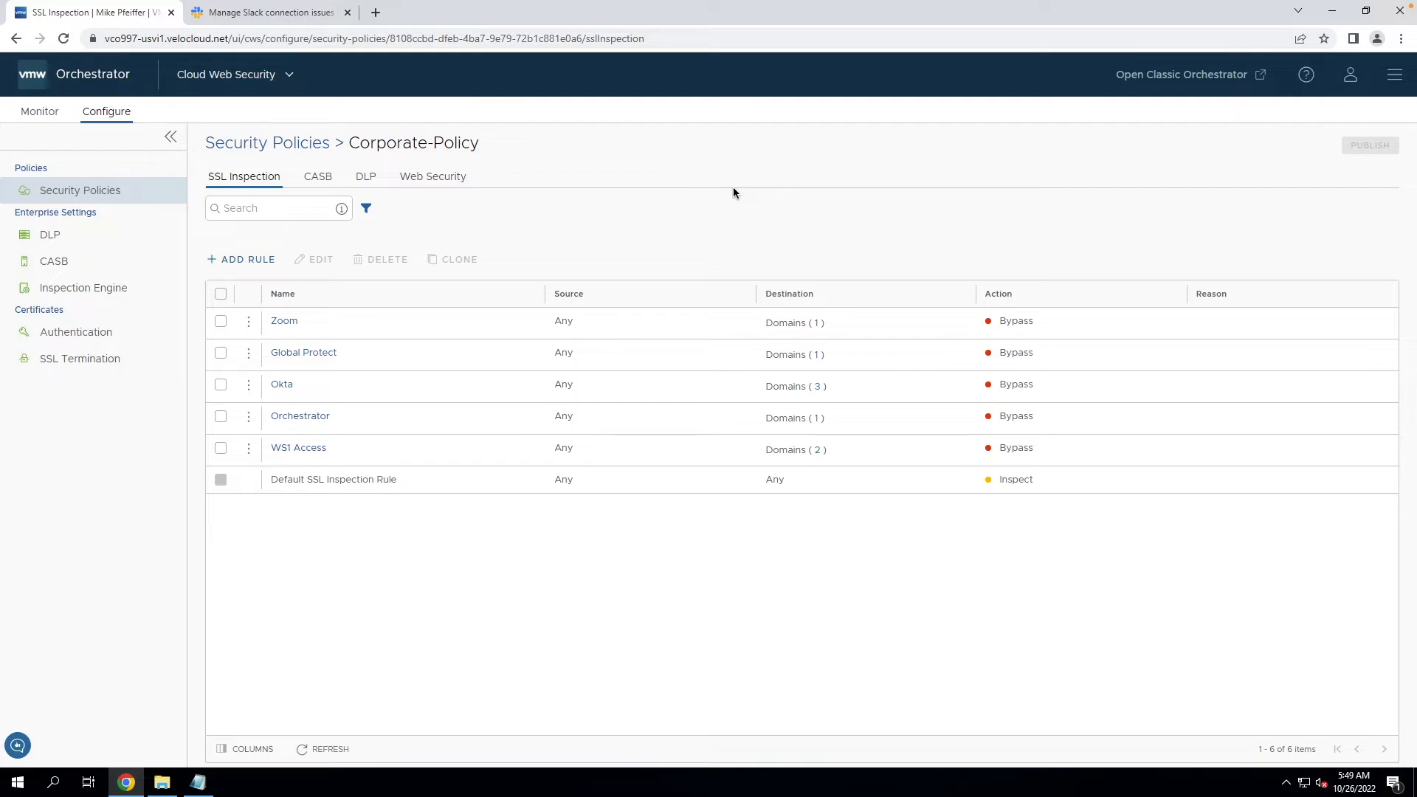
mouse_move(404, 490)
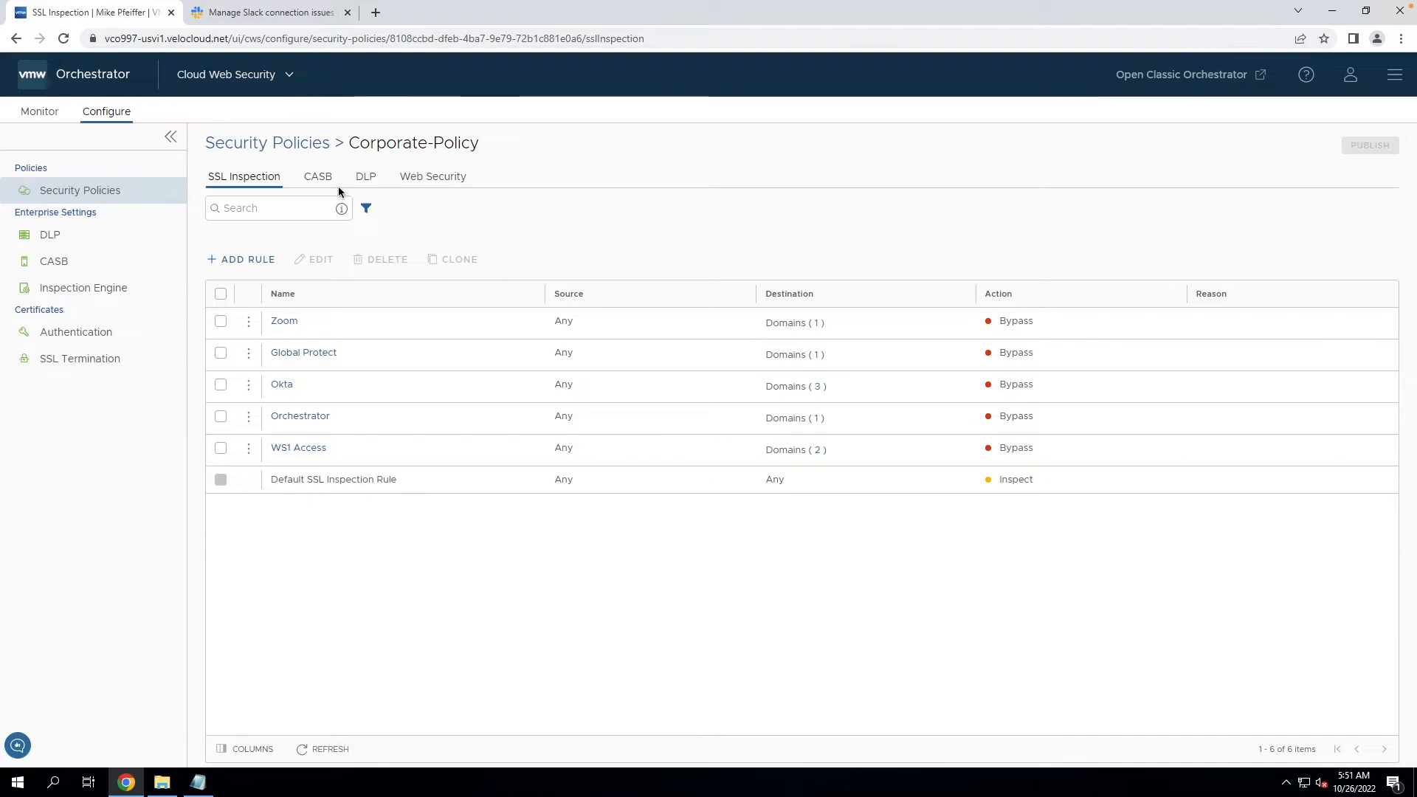
- Switch from the Corporate-Policy SSL rules to Slack's connection issues help article
left_click(272, 11)
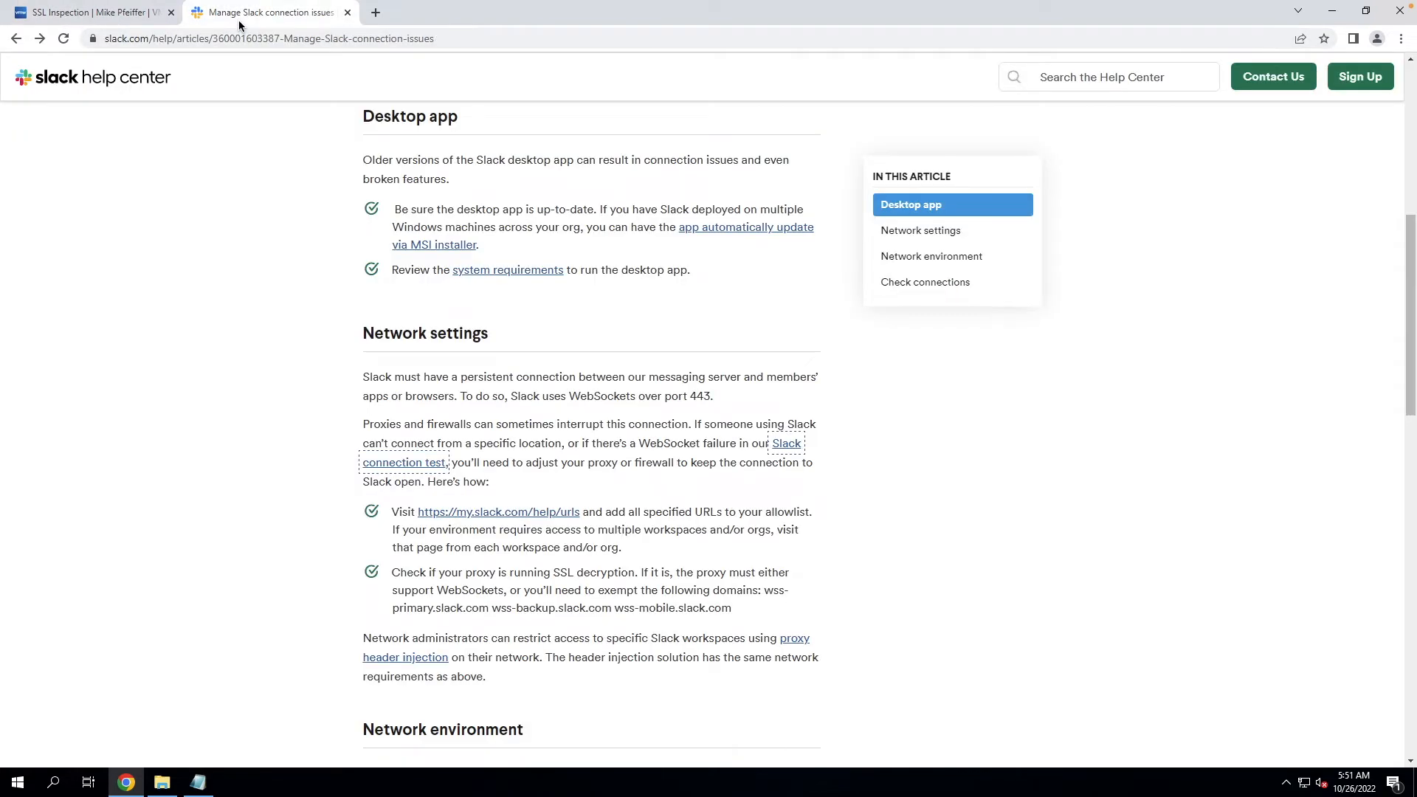
mouse_move(242, 357)
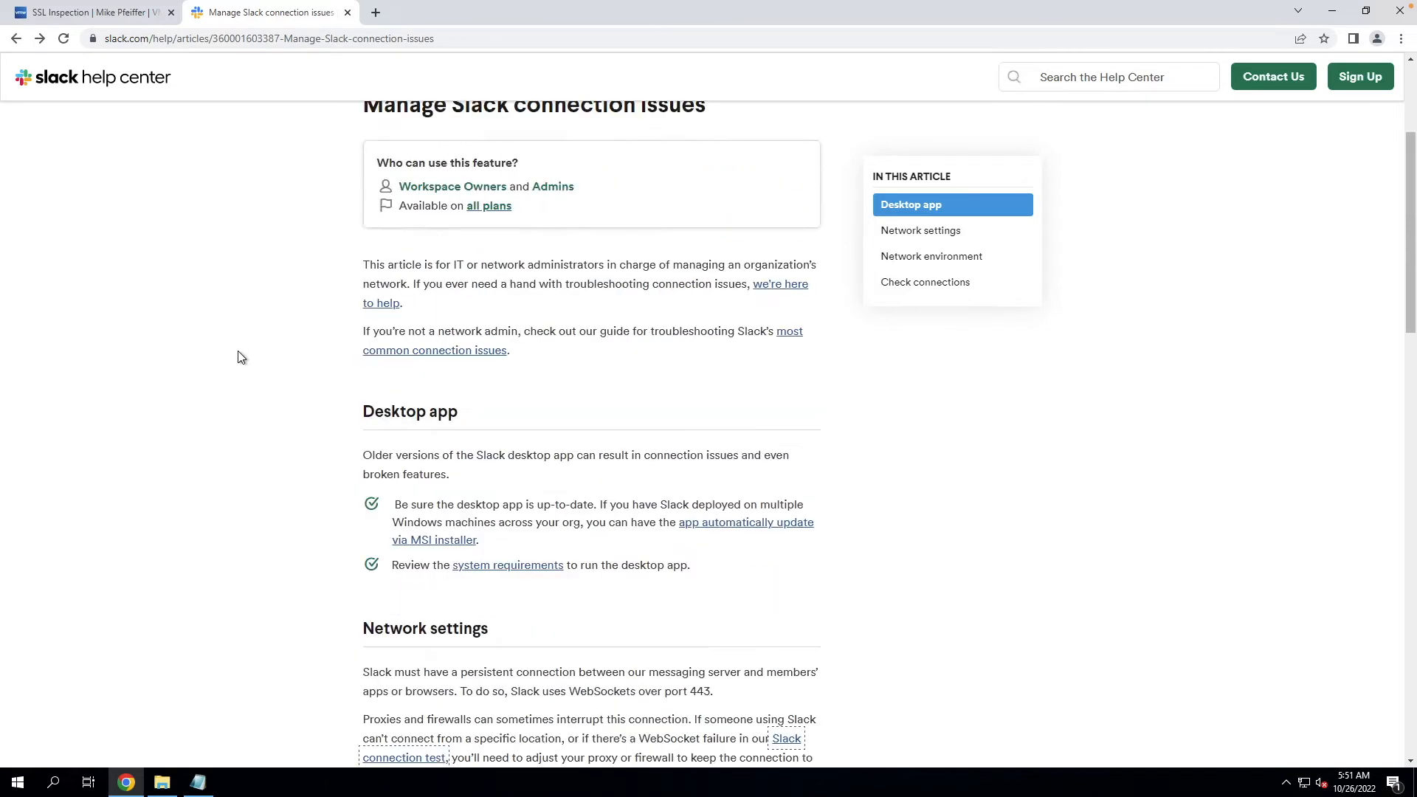
- Run the Slack connection test in a new tab, note the six WebSocket failures, and return to the article
scroll("down", 3)
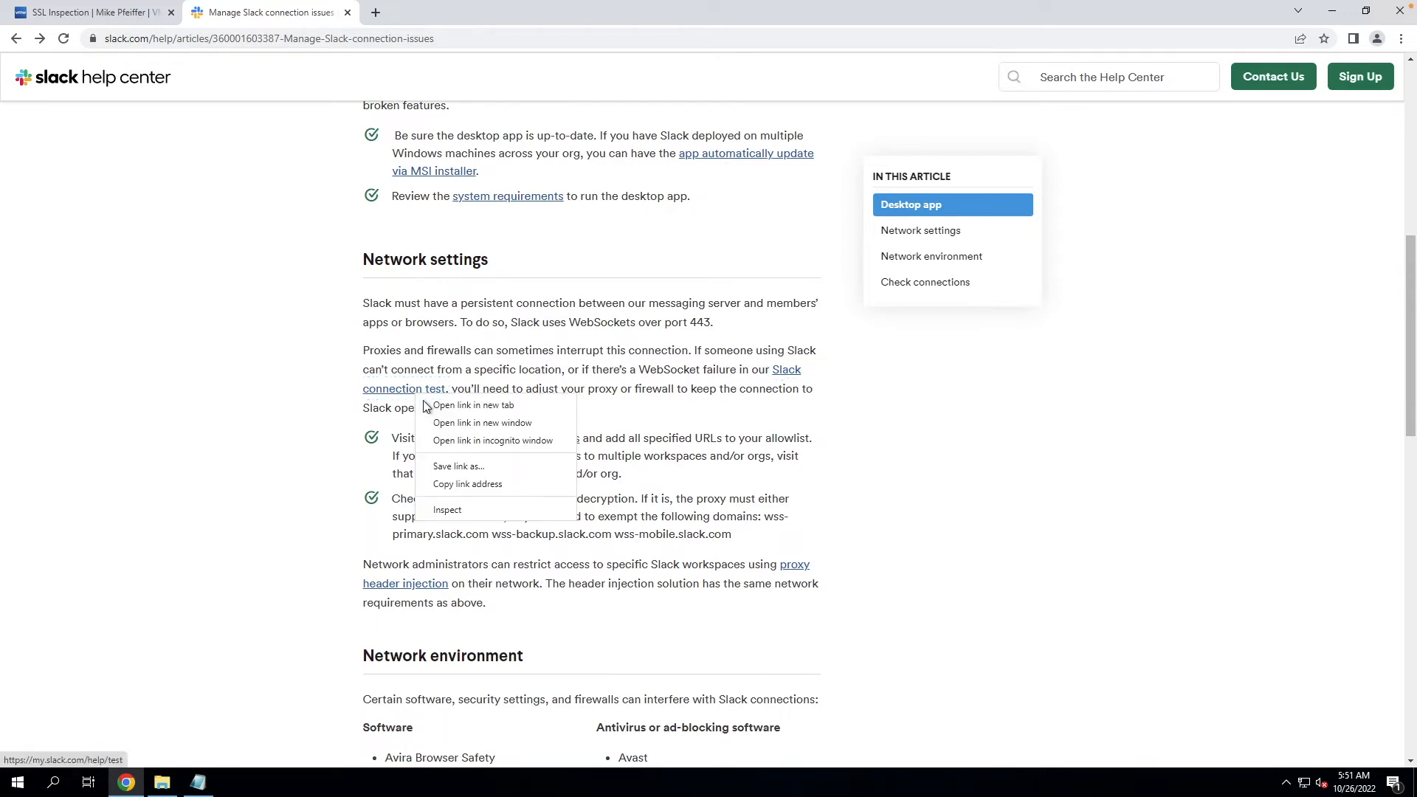
left_click(474, 405)
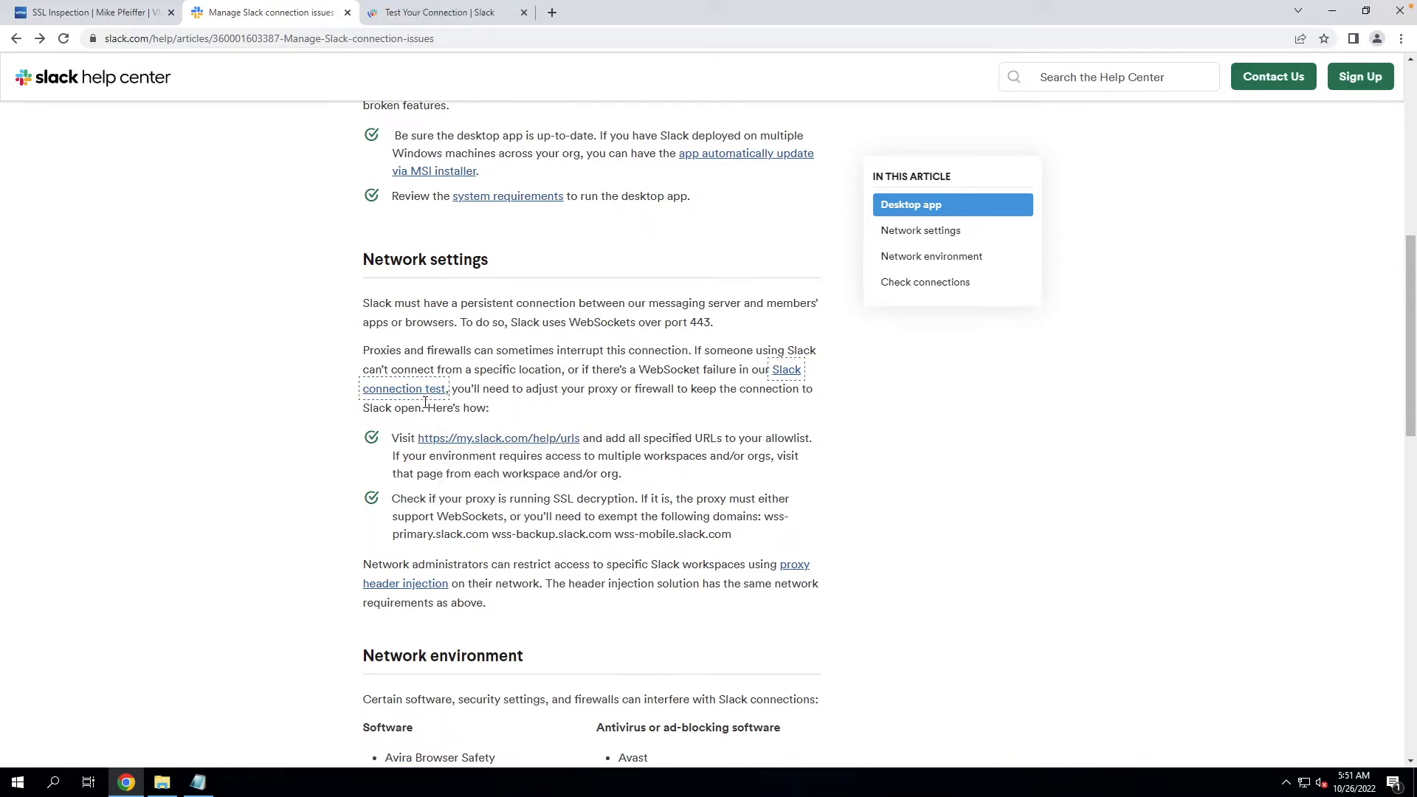
mouse_move(439, 238)
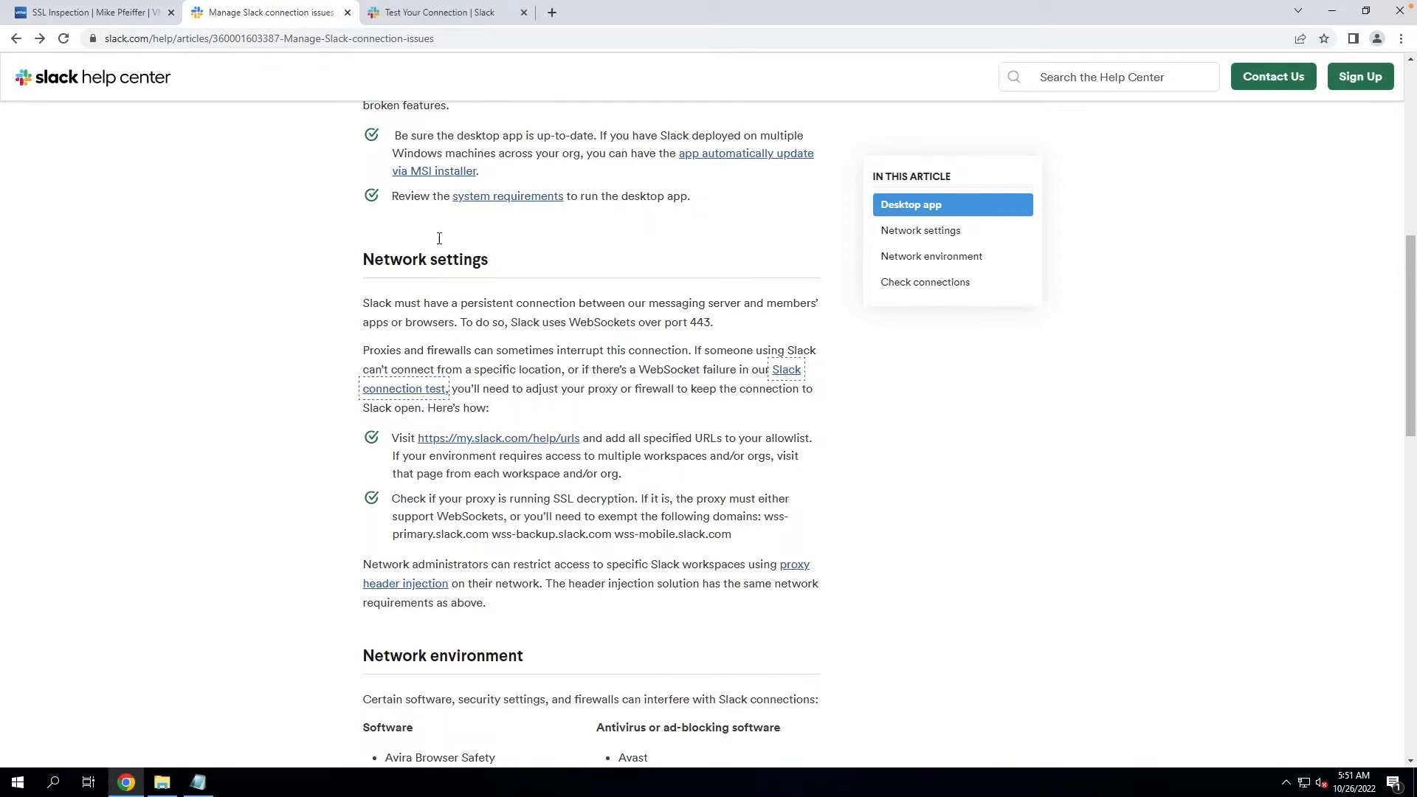
left_click(441, 12)
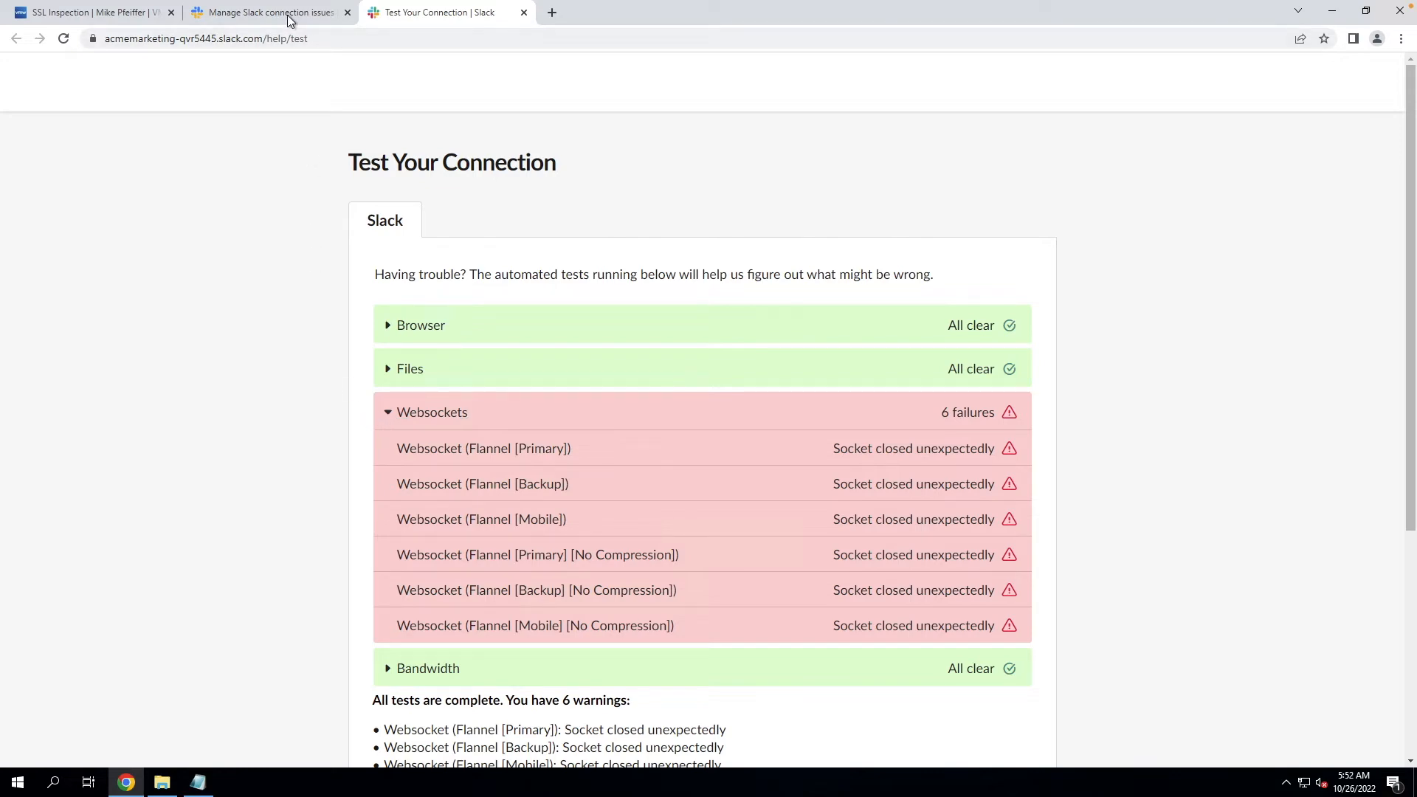
left_click(267, 12)
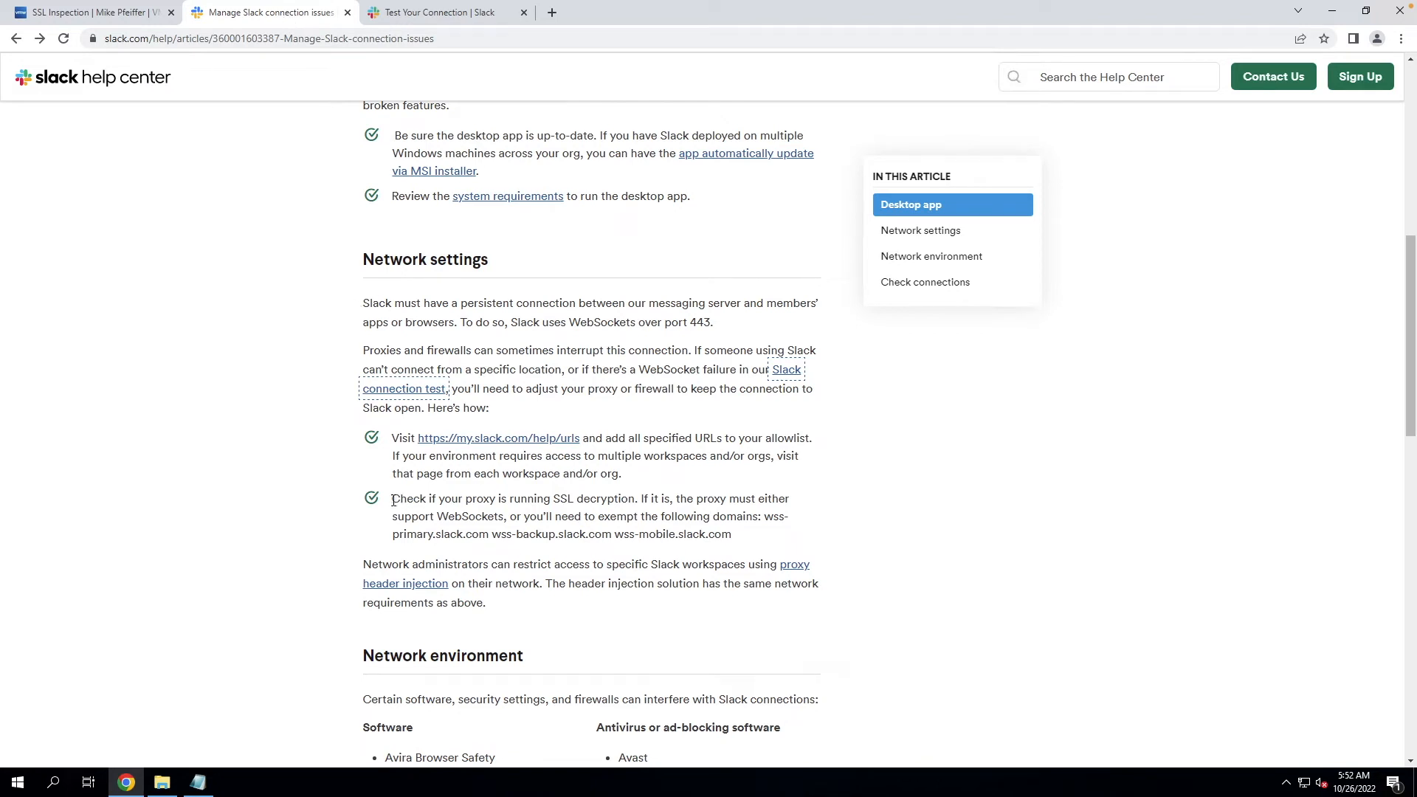
- Copy the three WebSocket domains from the SSL decryption advice as a comma-separated Notepad list
left_click_drag(391, 497, 732, 534)
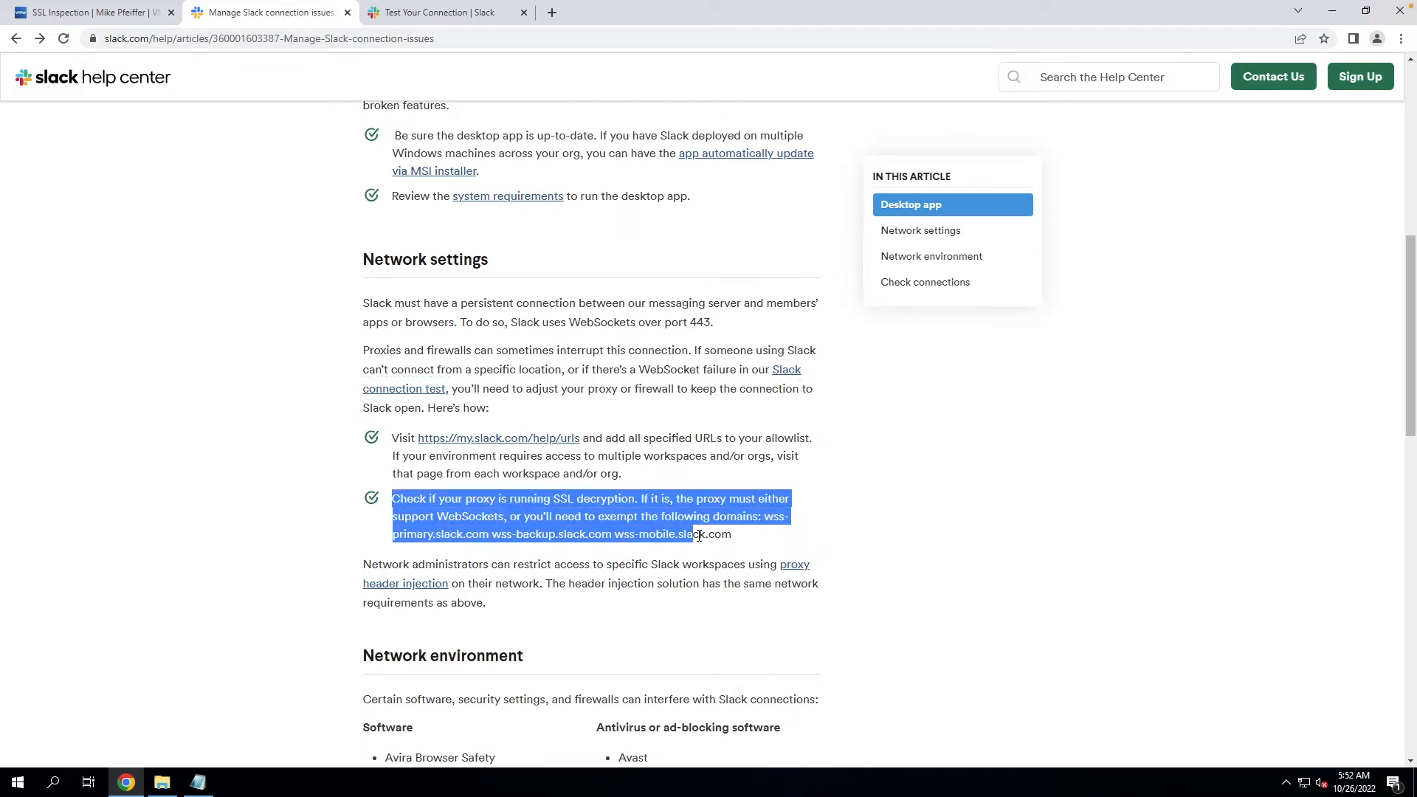
left_click_drag(691, 535, 731, 535)
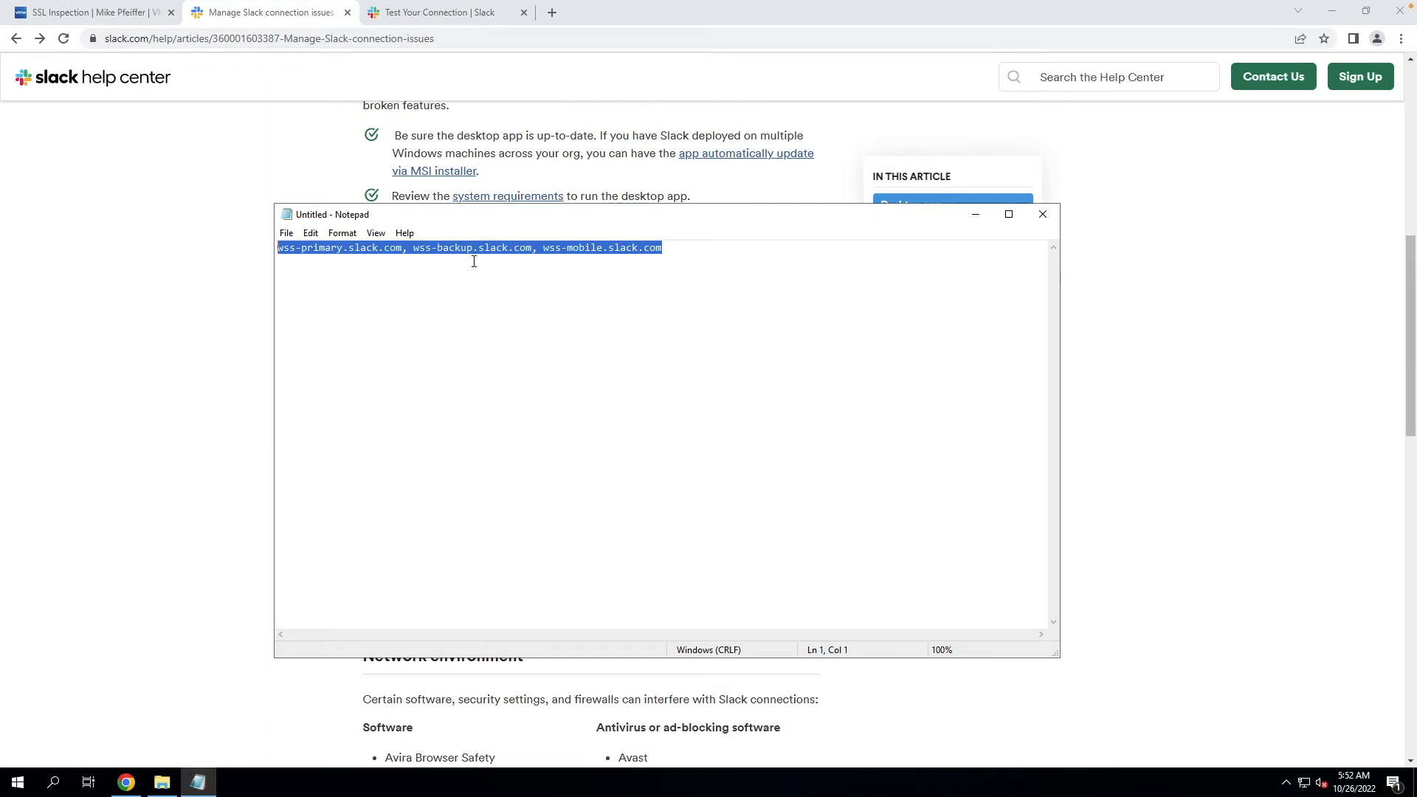
right_click(474, 262)
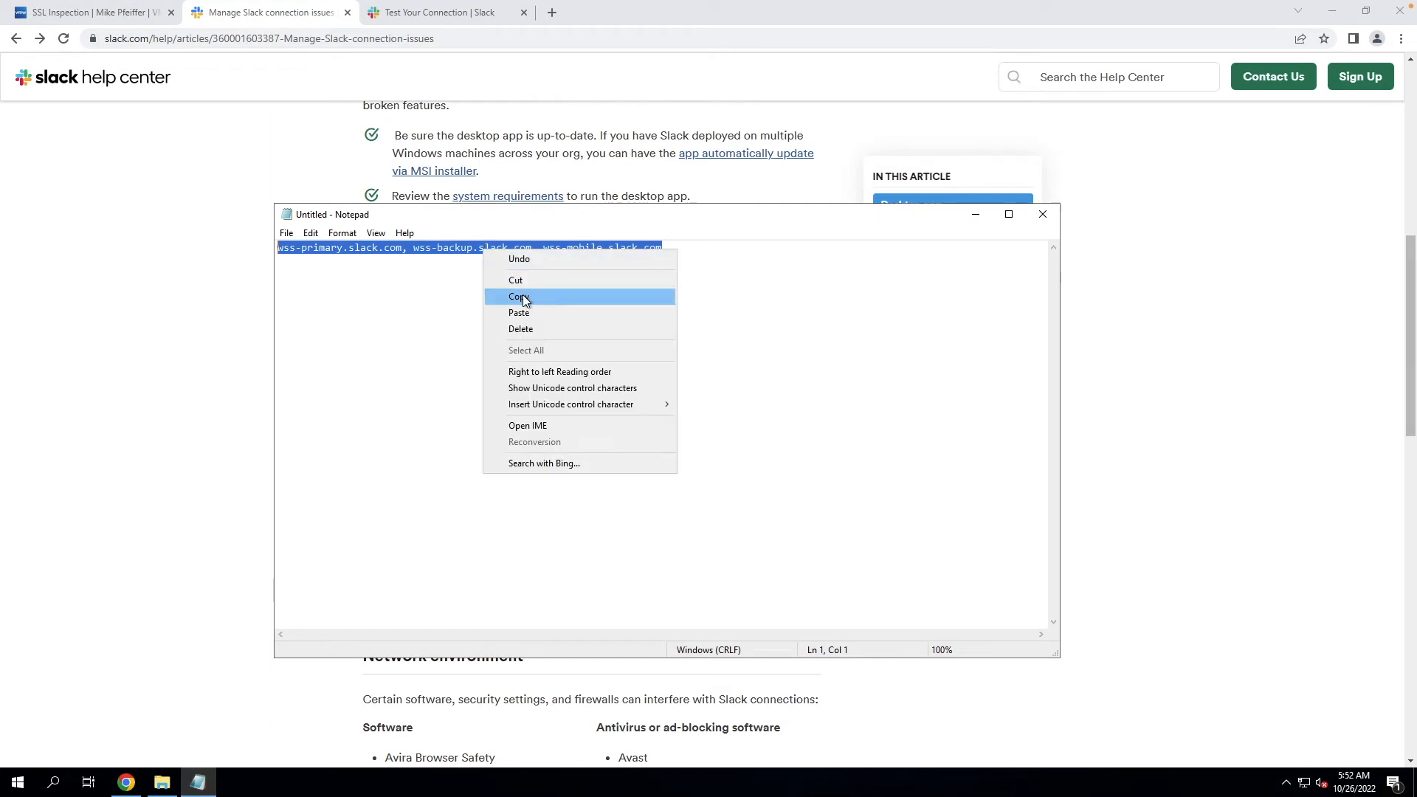
left_click(520, 295)
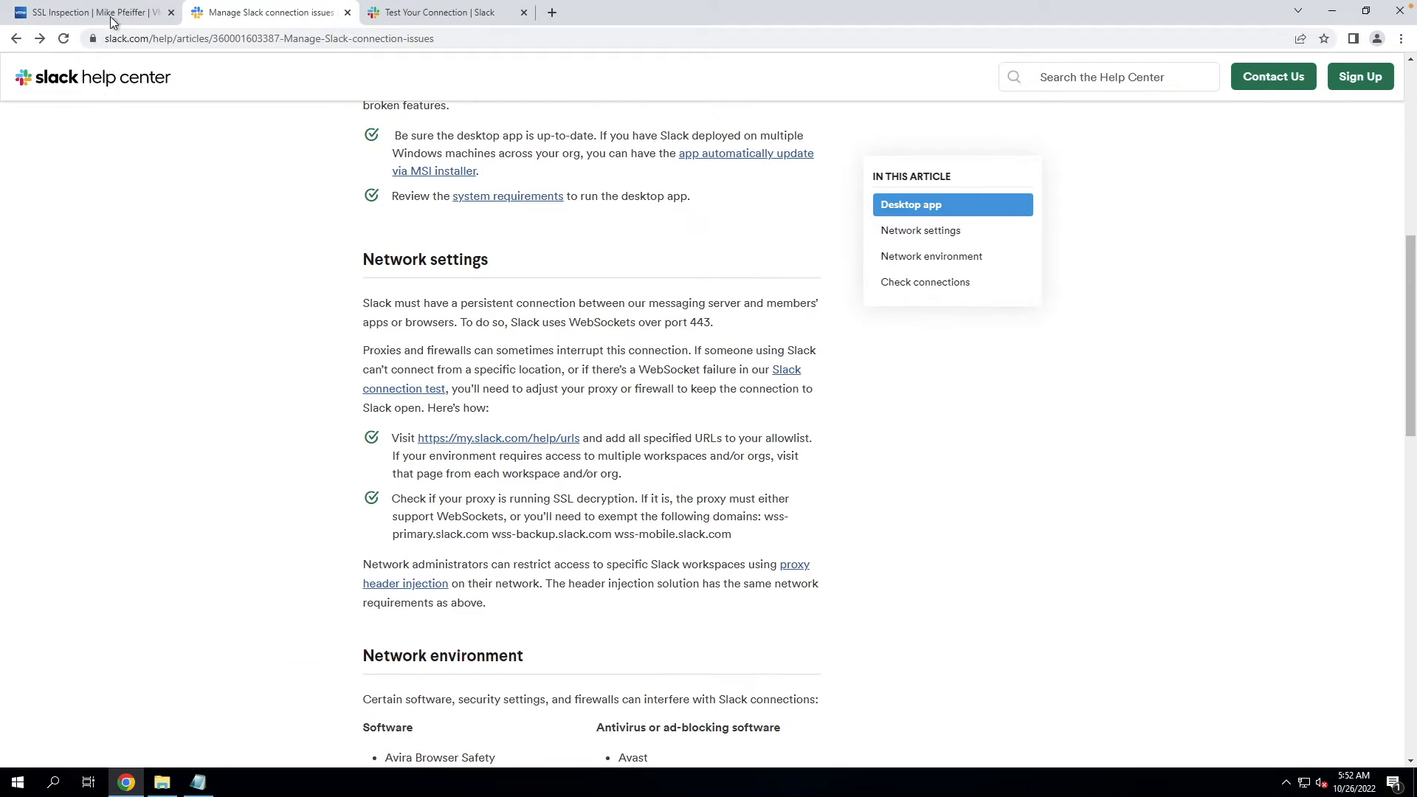
- Create a destination-based SSL bypass for the Slack WebSocket domains including wss-mobile.slack.com
left_click(85, 12)
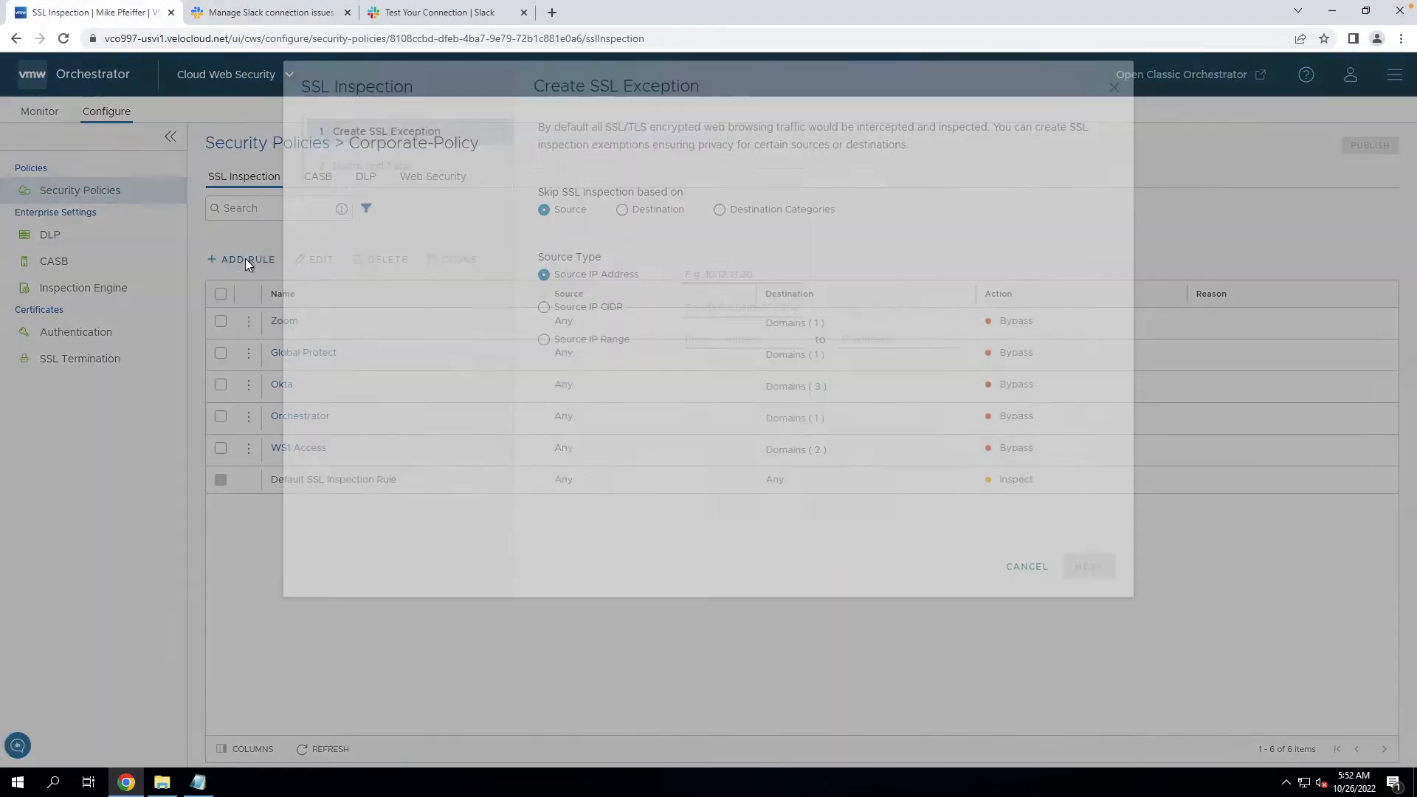
left_click(621, 291)
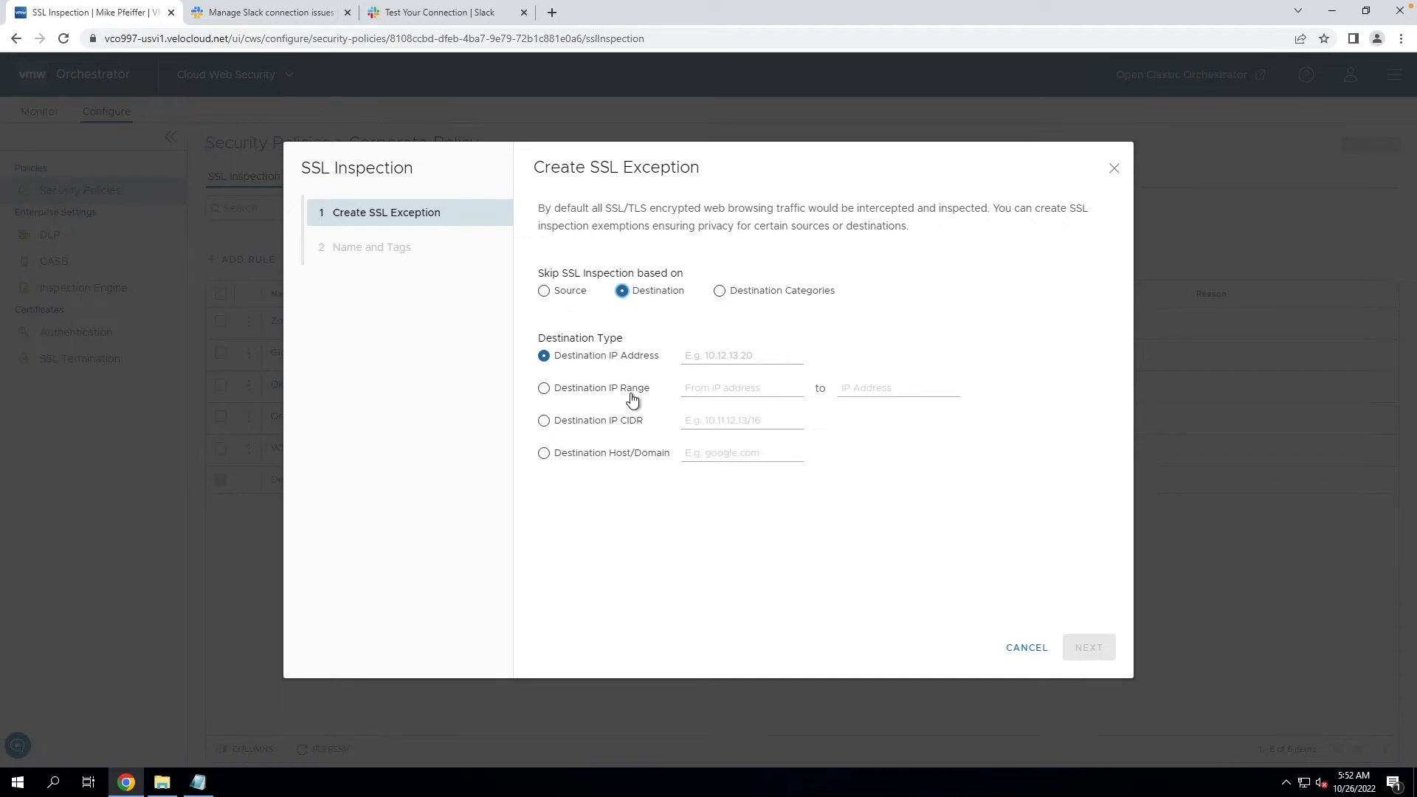
left_click(545, 453)
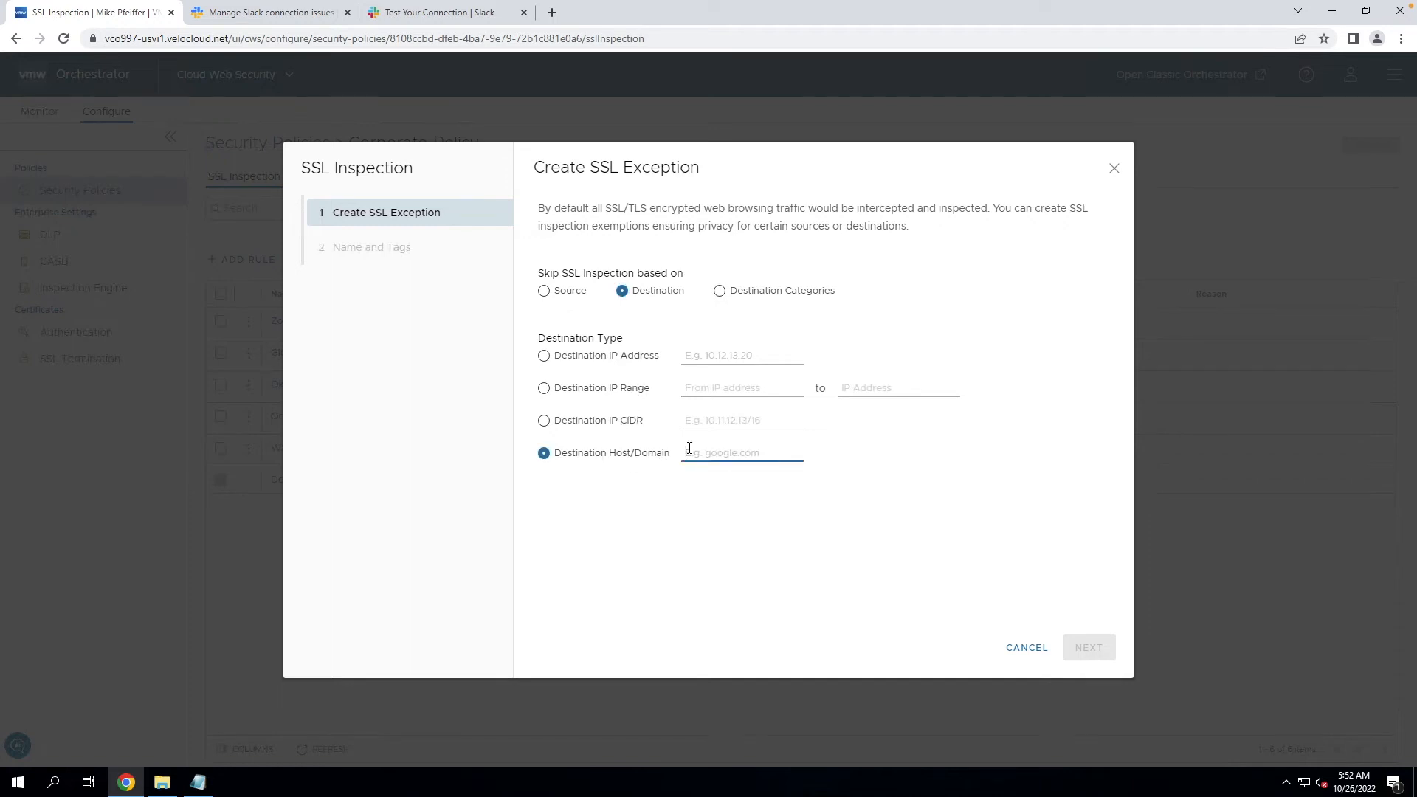
type("wss-mobile.slack.com")
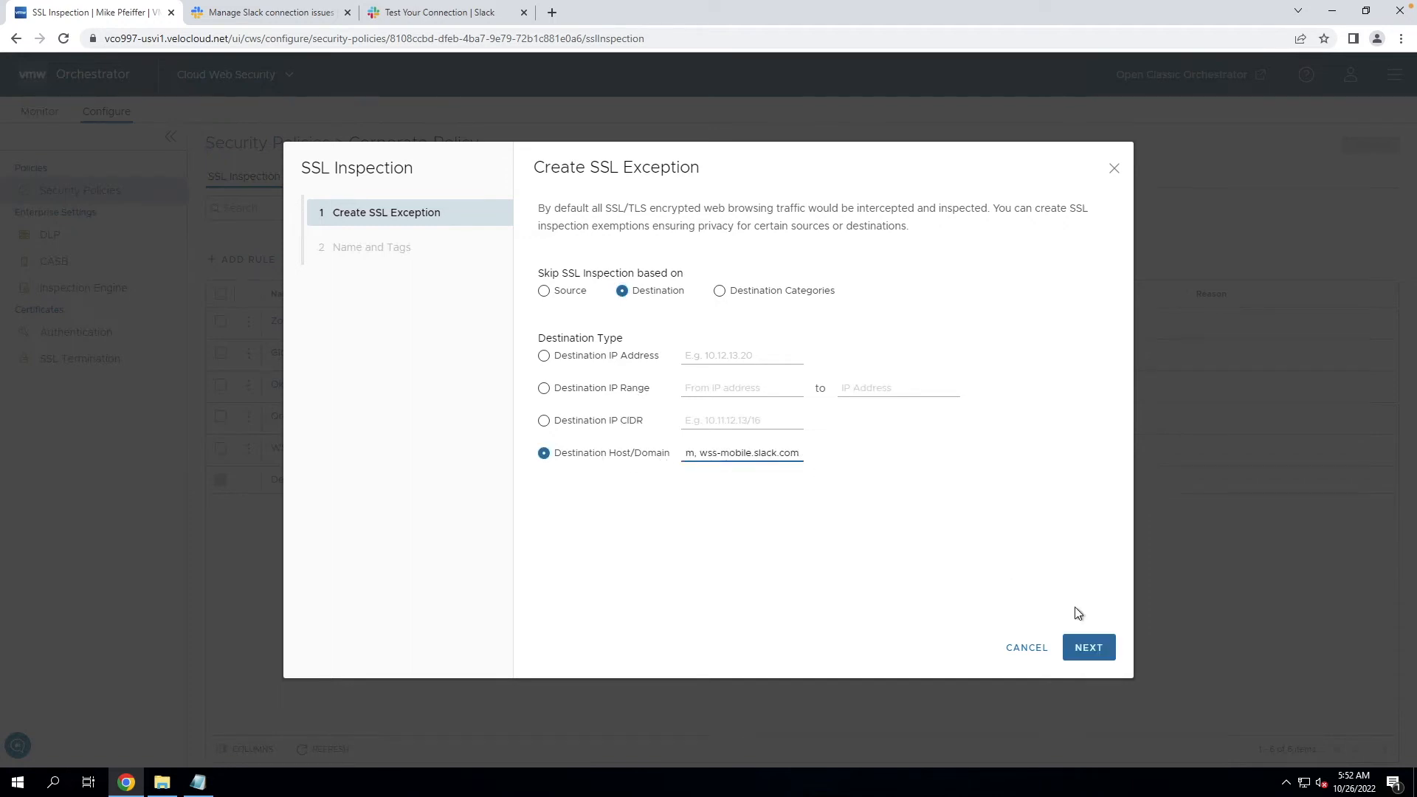
- Name the rule Slack, keep it at Top of List, and finish
left_click(1089, 647)
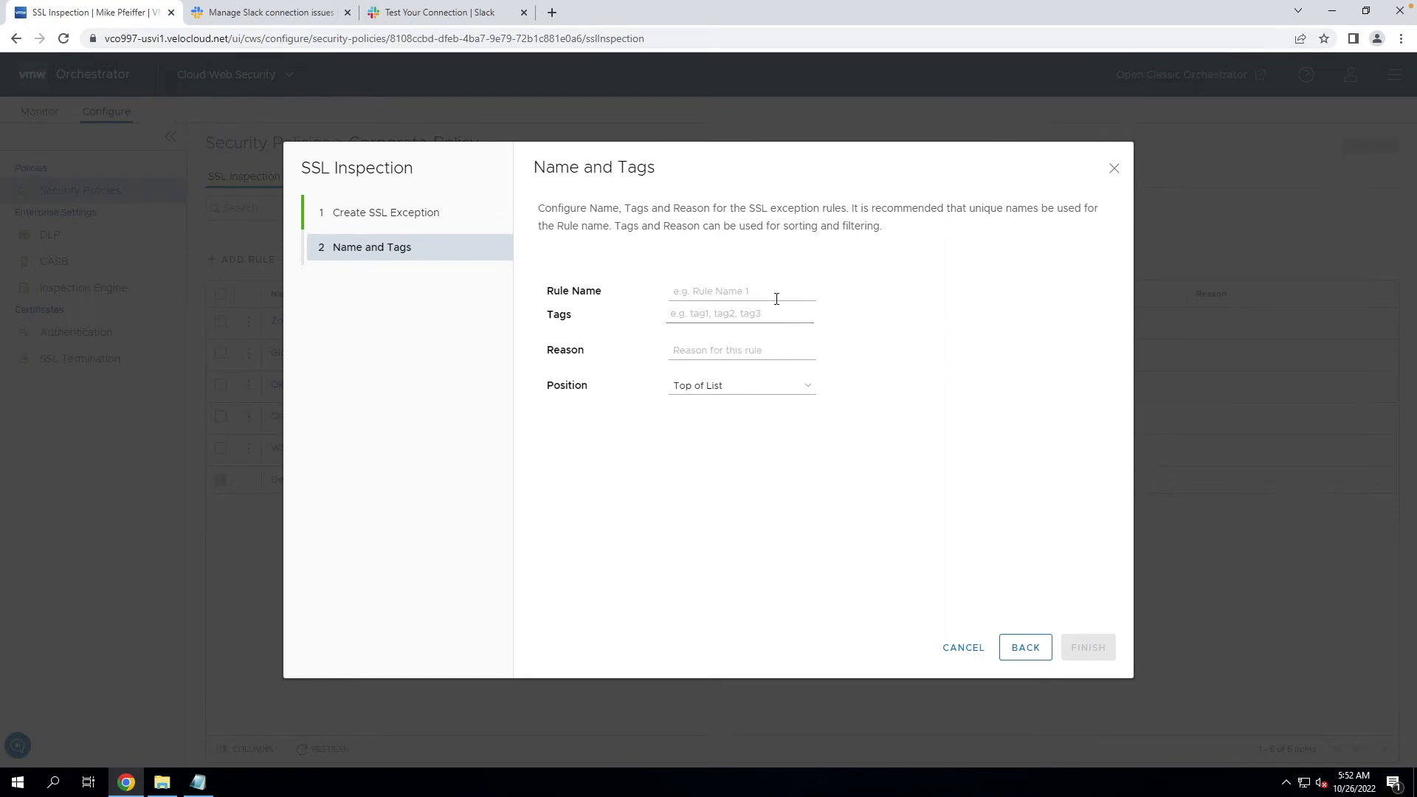
type("Slack")
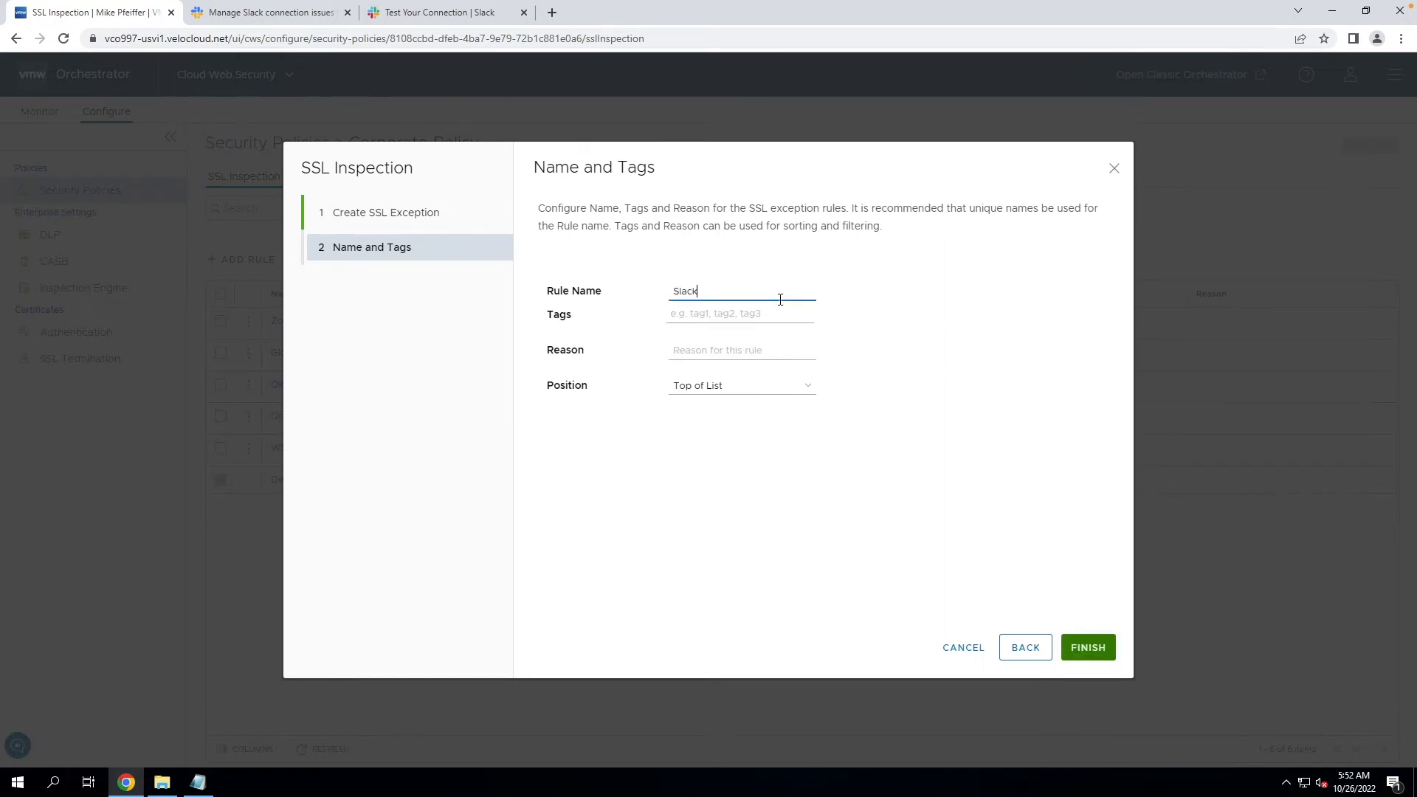
left_click(1087, 647)
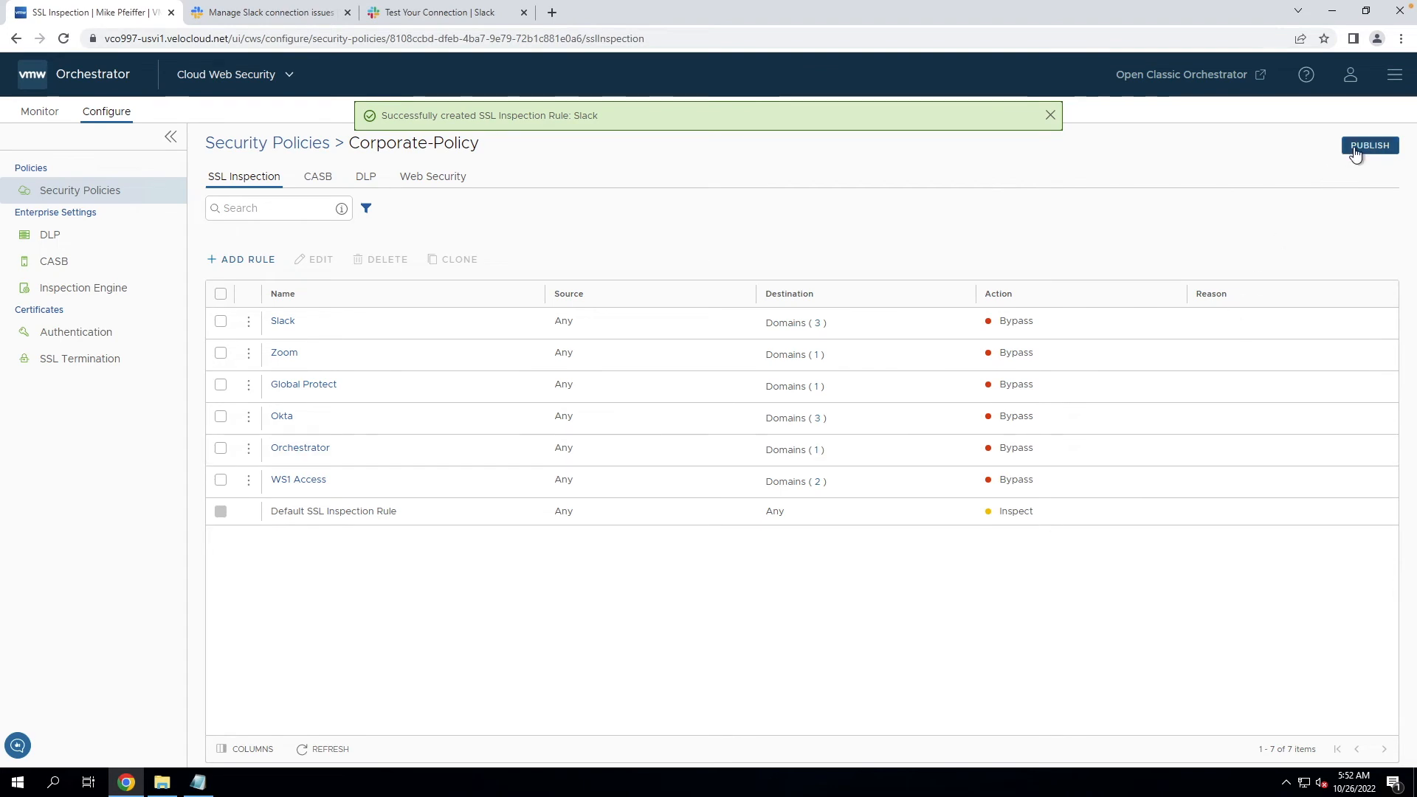
- Publish Corporate-Policy and confirm so the Slack bypass rule takes effect
left_click(1370, 146)
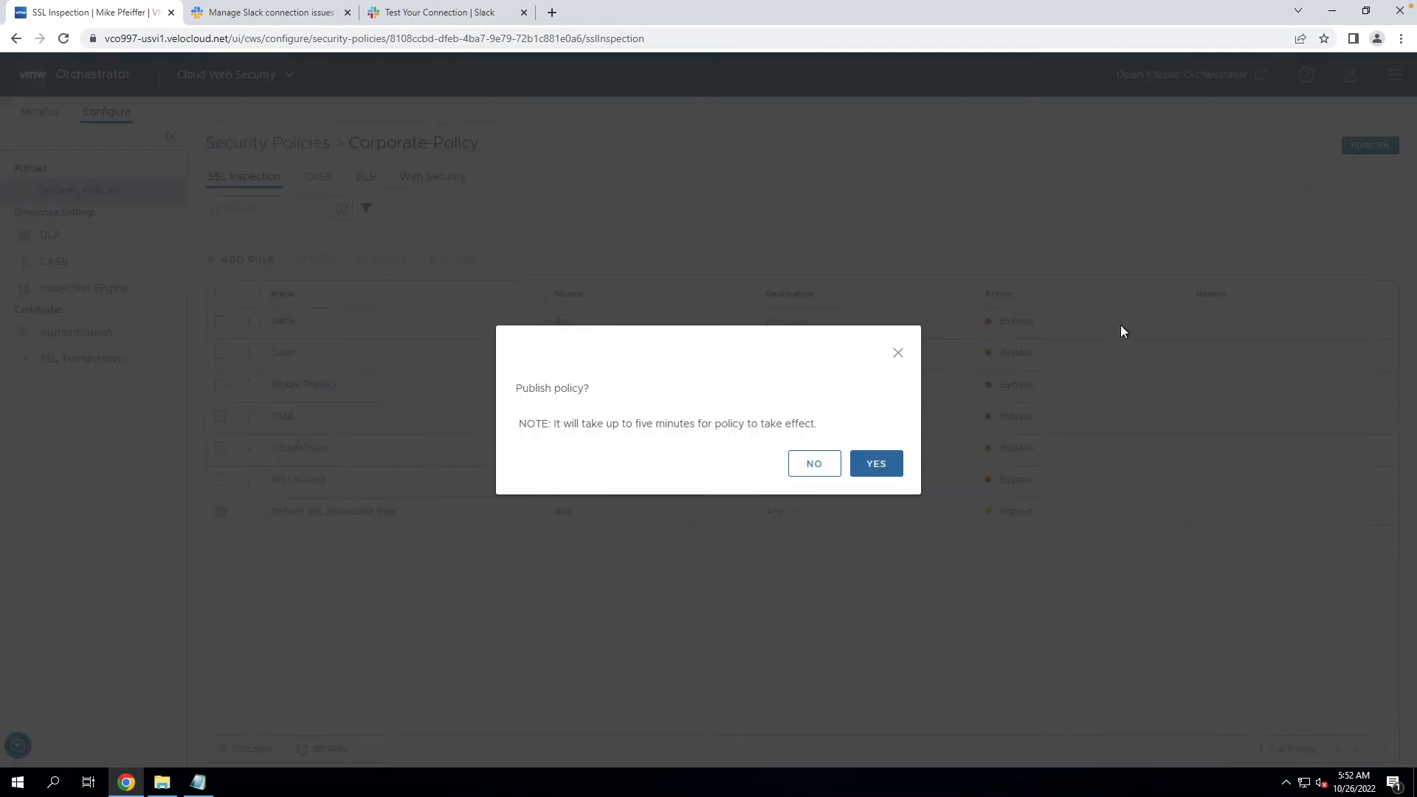
left_click(875, 462)
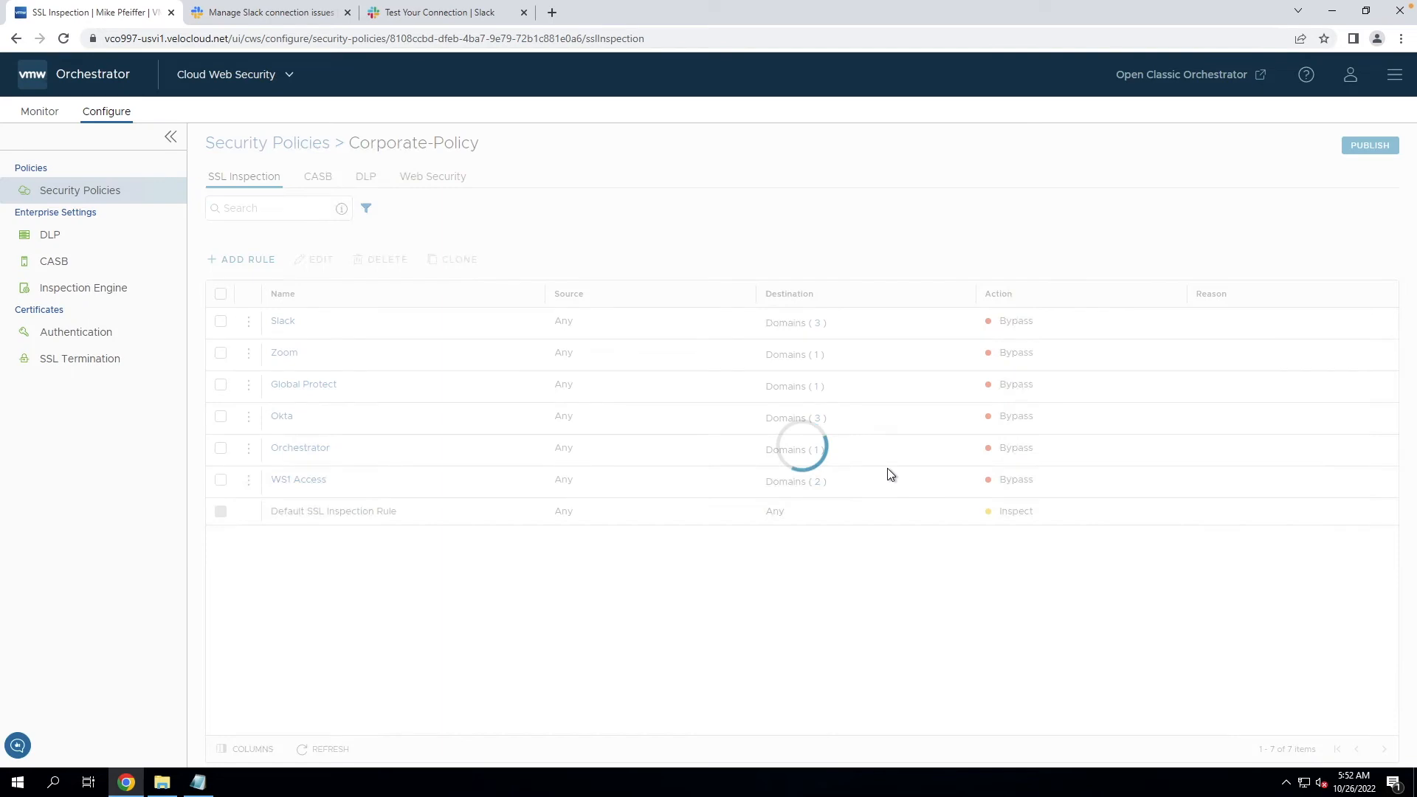
left_click(1371, 144)
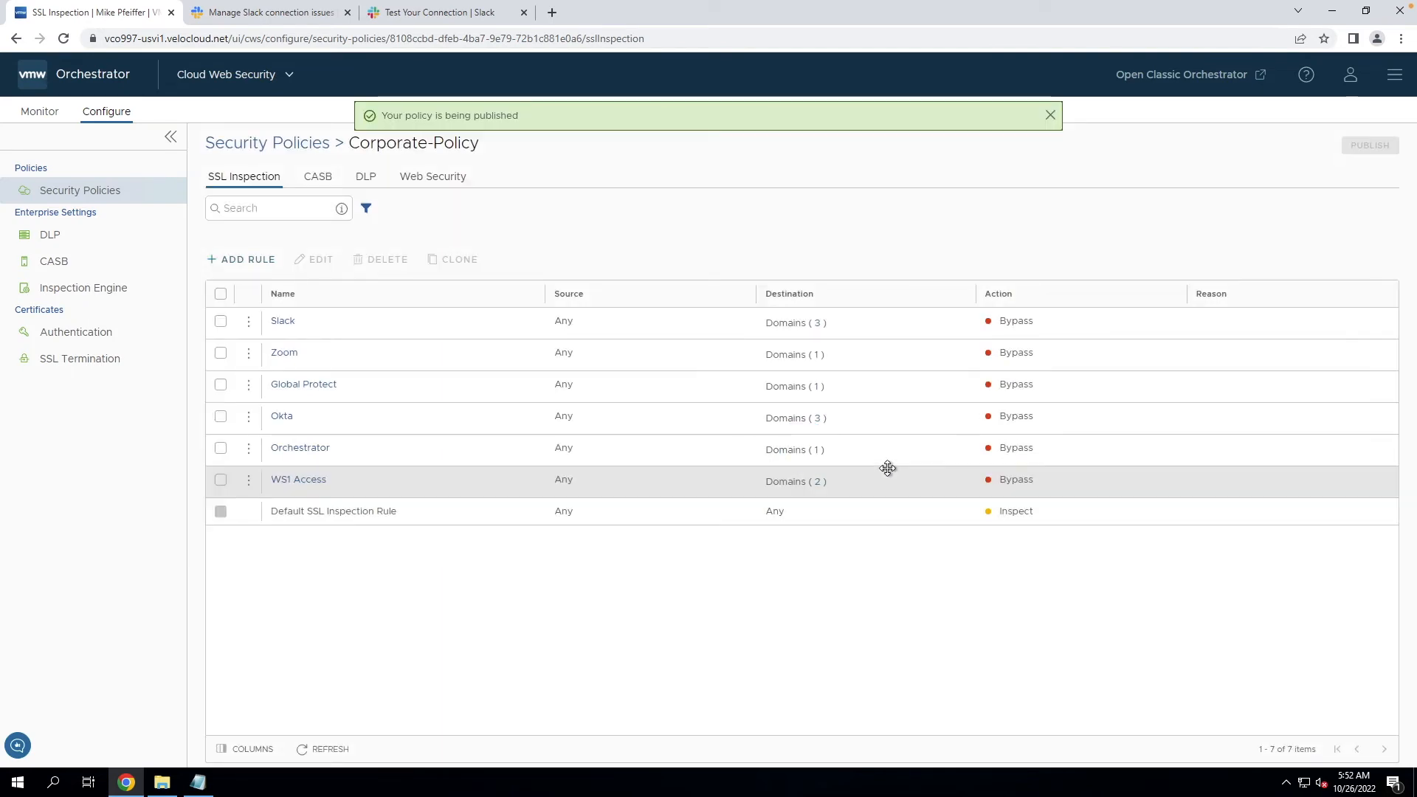
left_click(1049, 115)
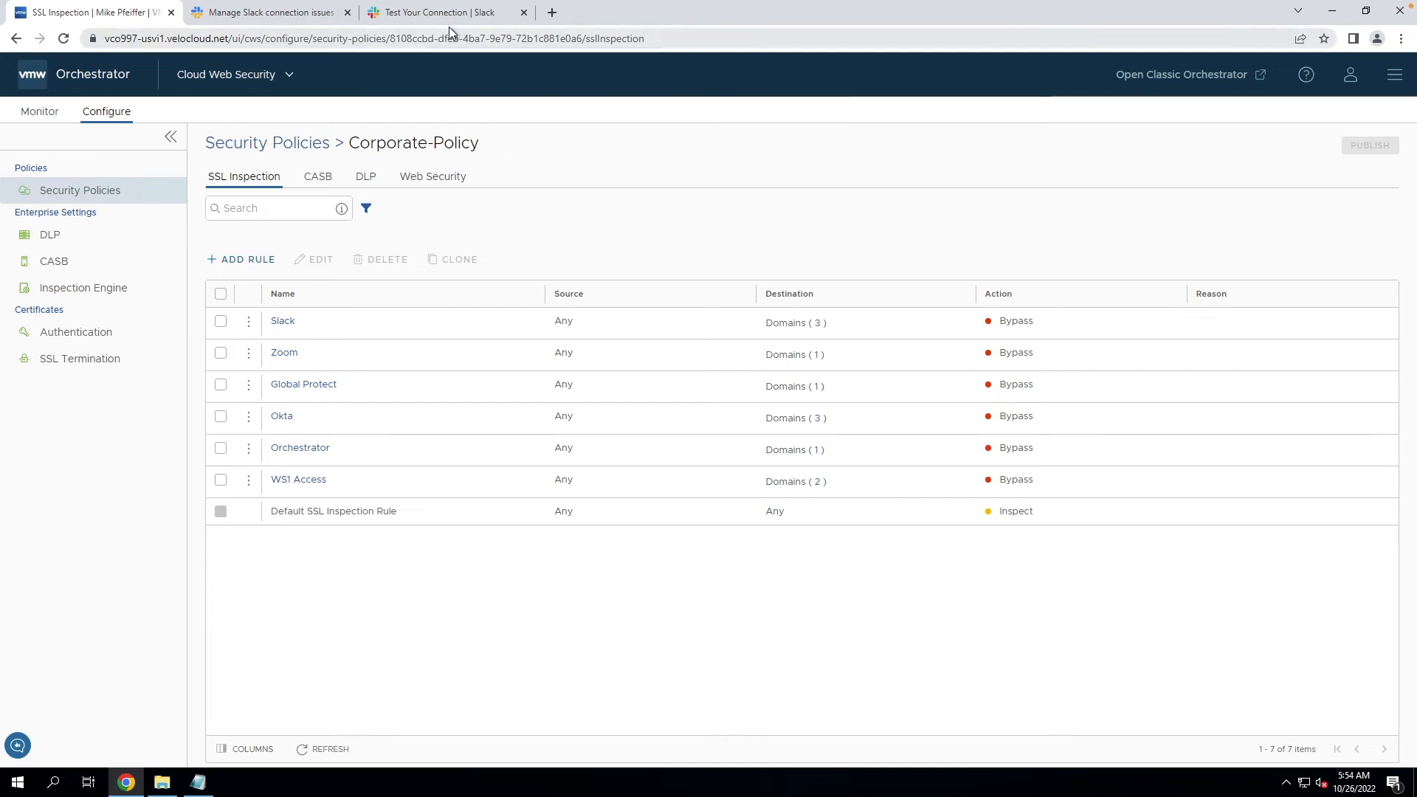
- Reload Slack's connection test until all checks pass, then return to Corporate-Policy
left_click(443, 12)
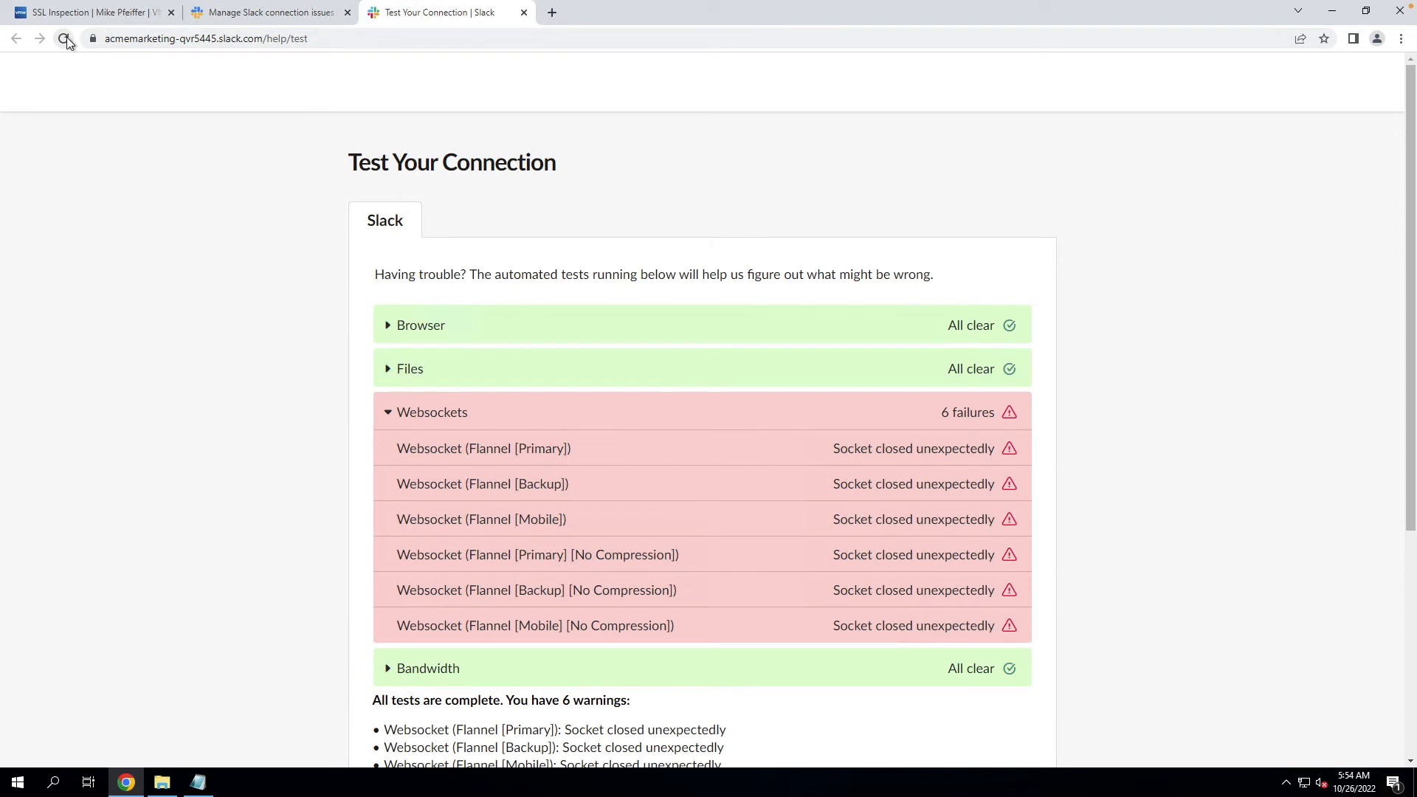
left_click(65, 38)
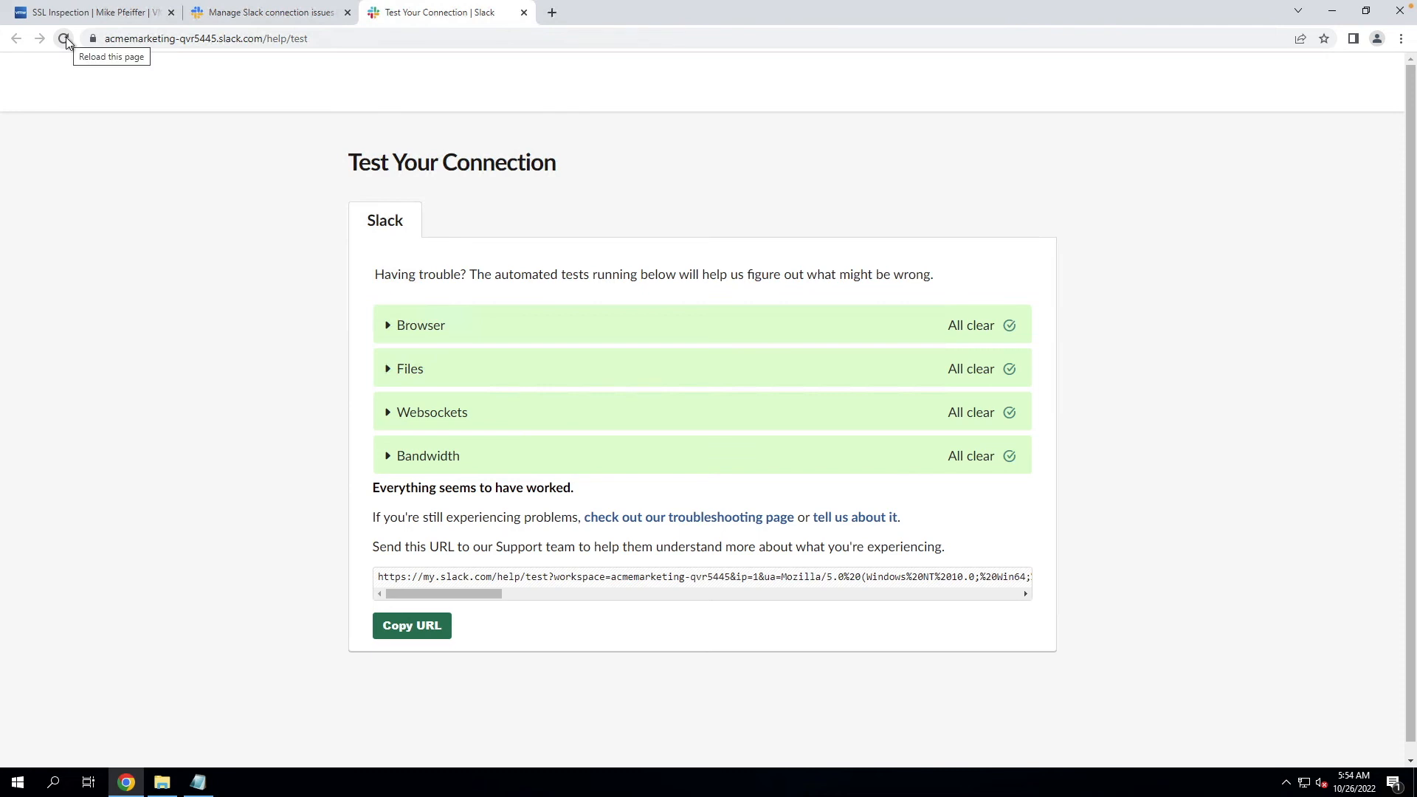
left_click(86, 12)
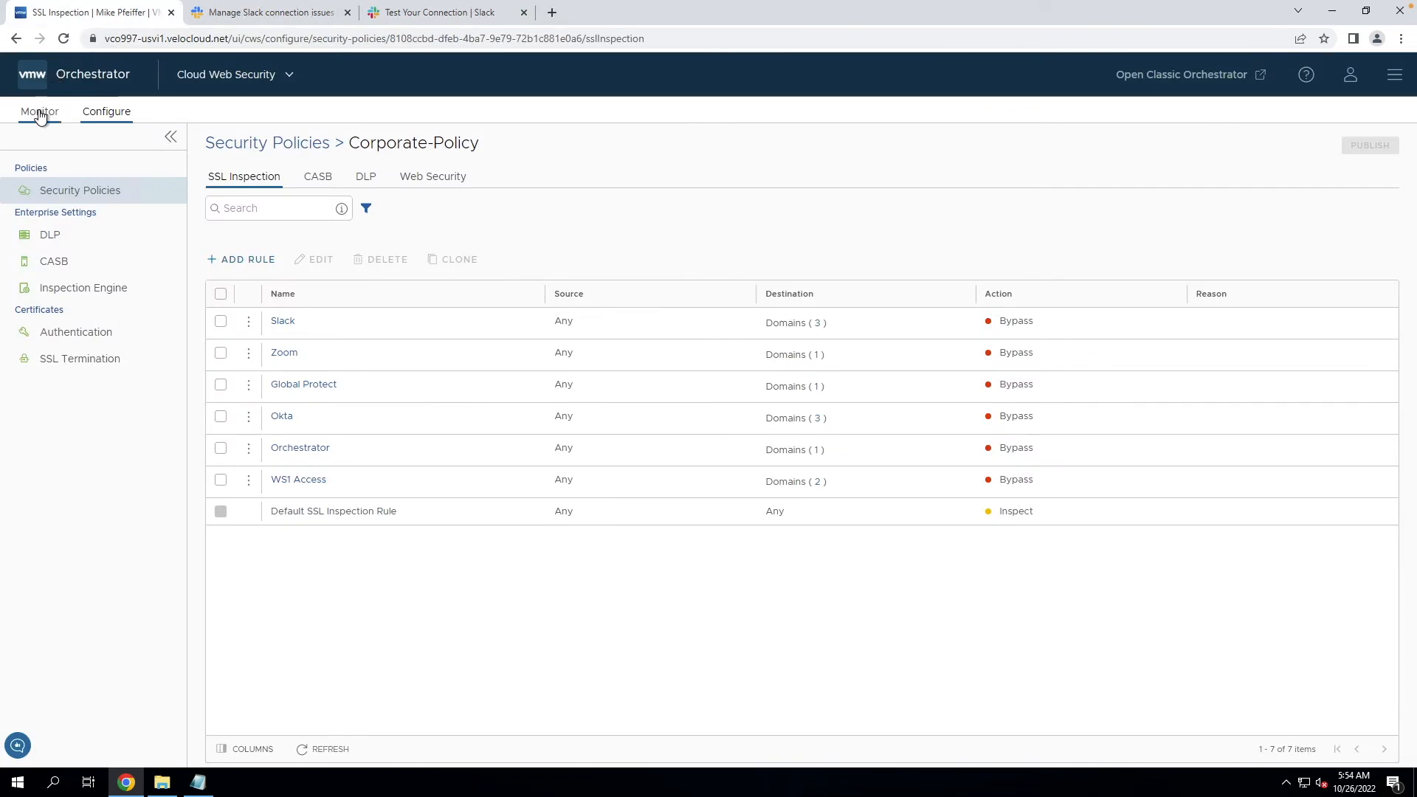
- Filter Monitor > Web Logs to Request Type is SSL Inspection, showing the bypassed Slack domains
left_click(39, 111)
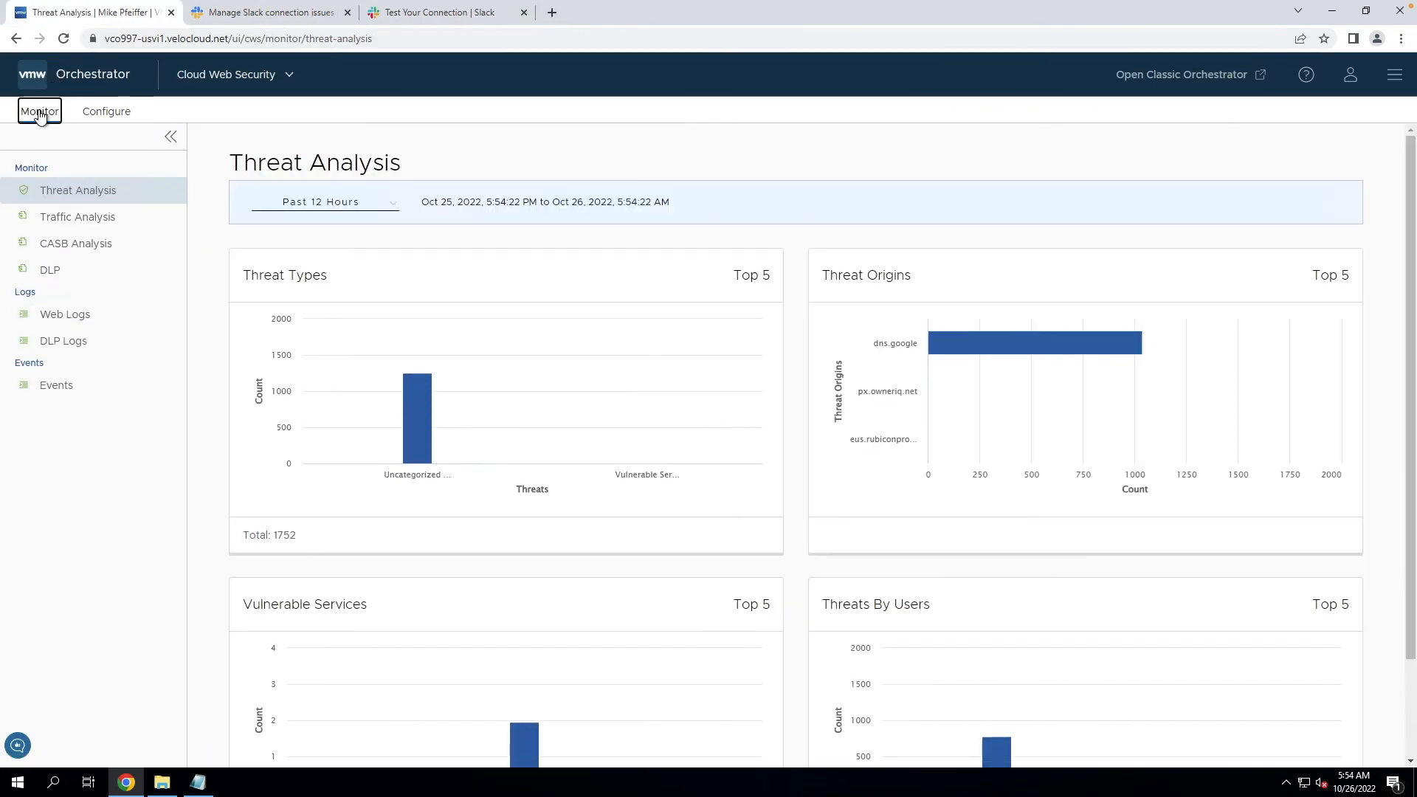
left_click(63, 313)
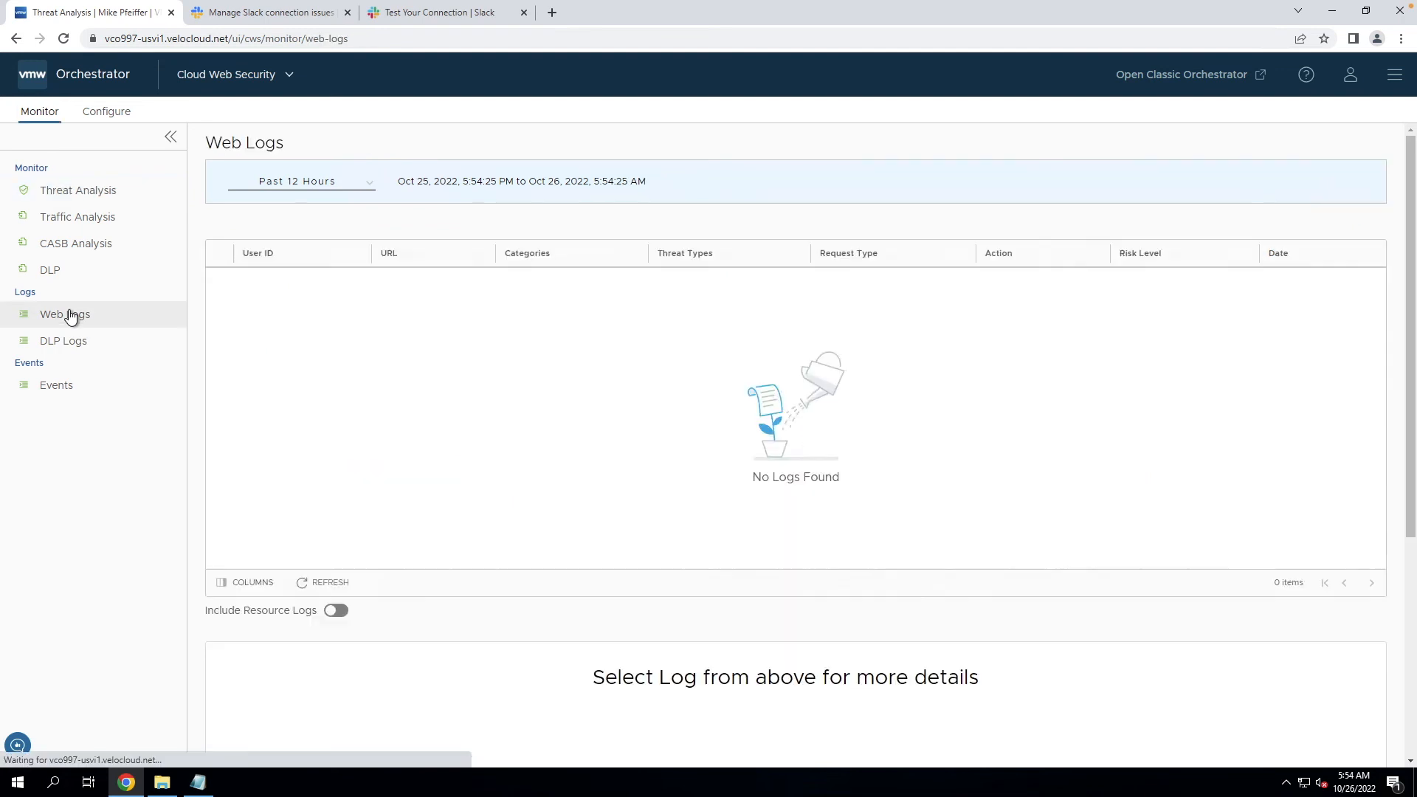
left_click(63, 313)
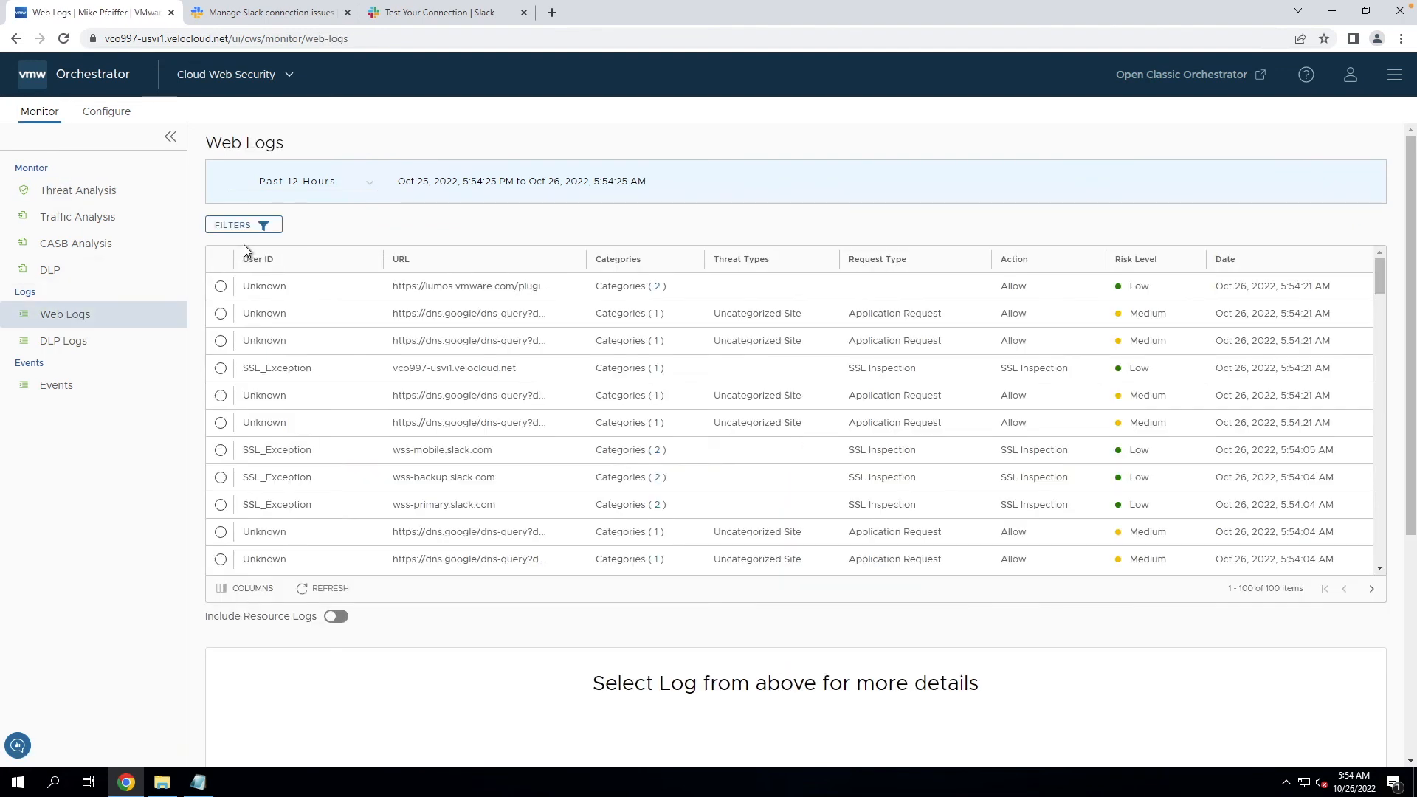
left_click(242, 225)
type("SSL Inspection")
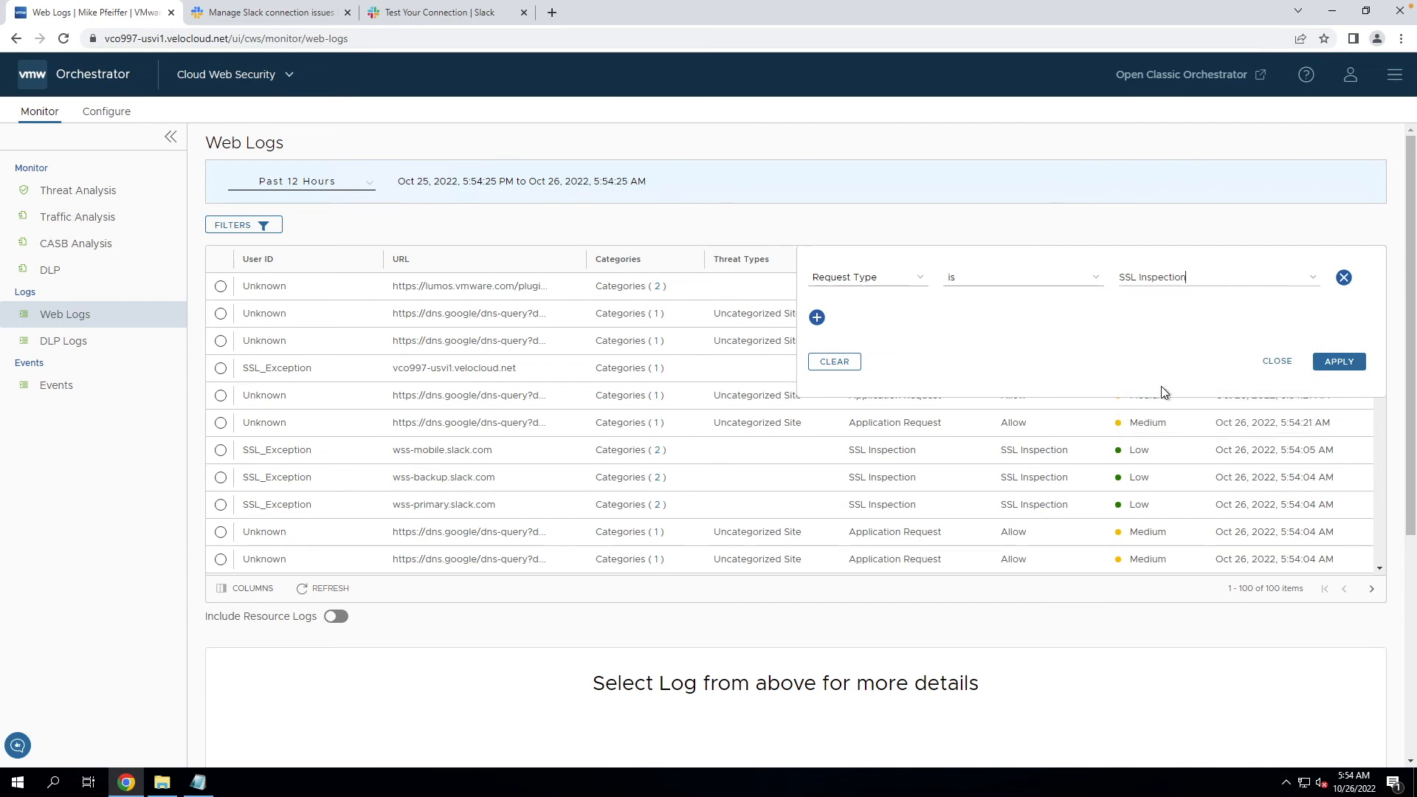
left_click(1340, 362)
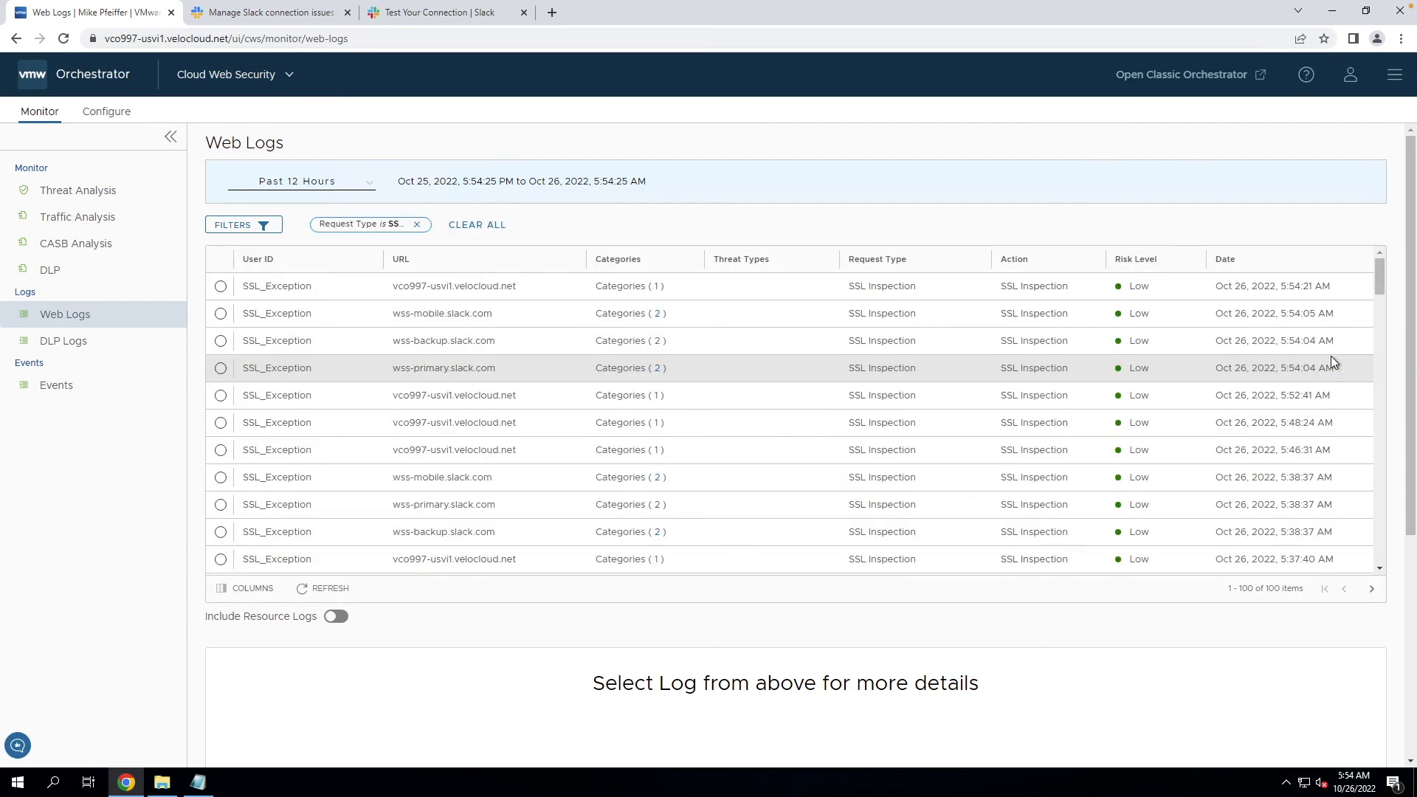
mouse_move(1283, 341)
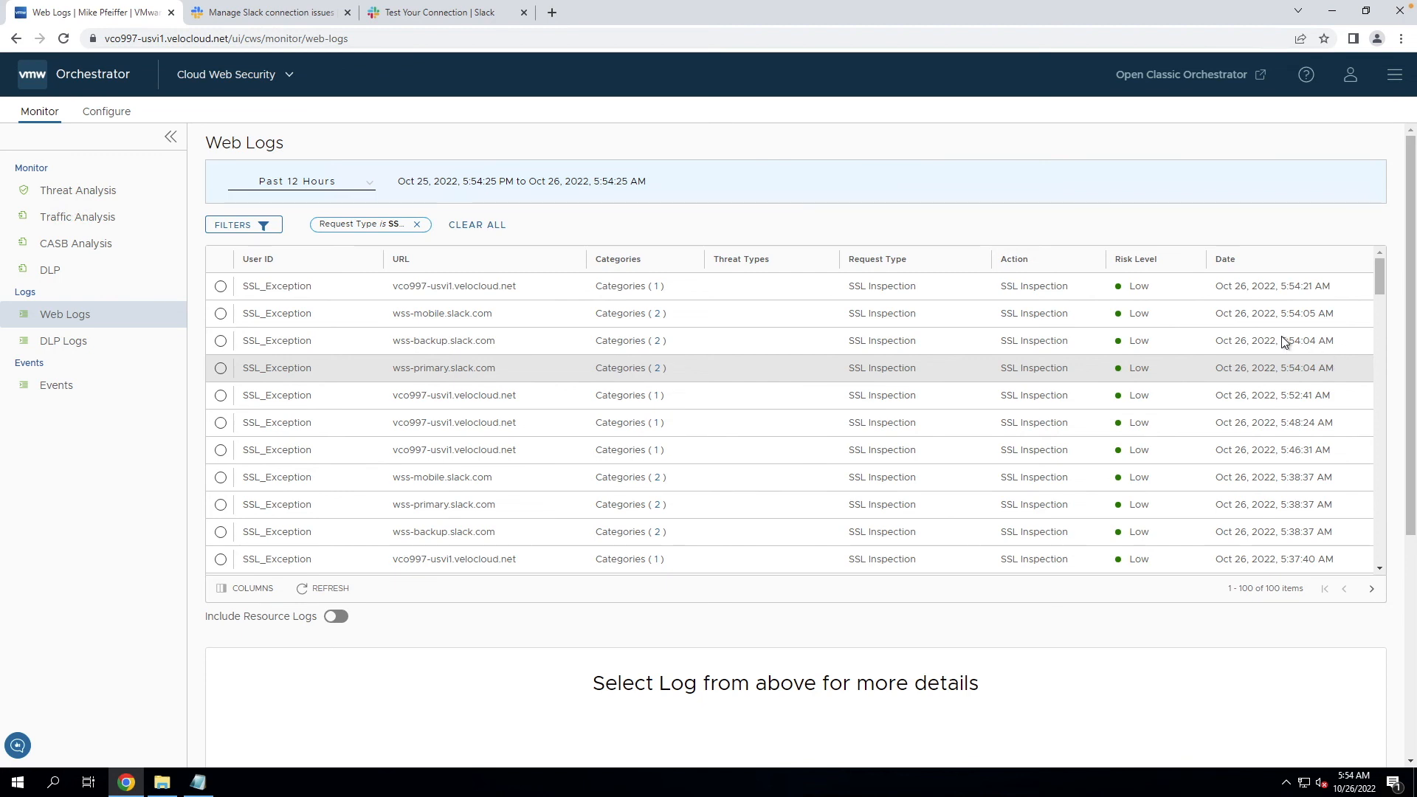